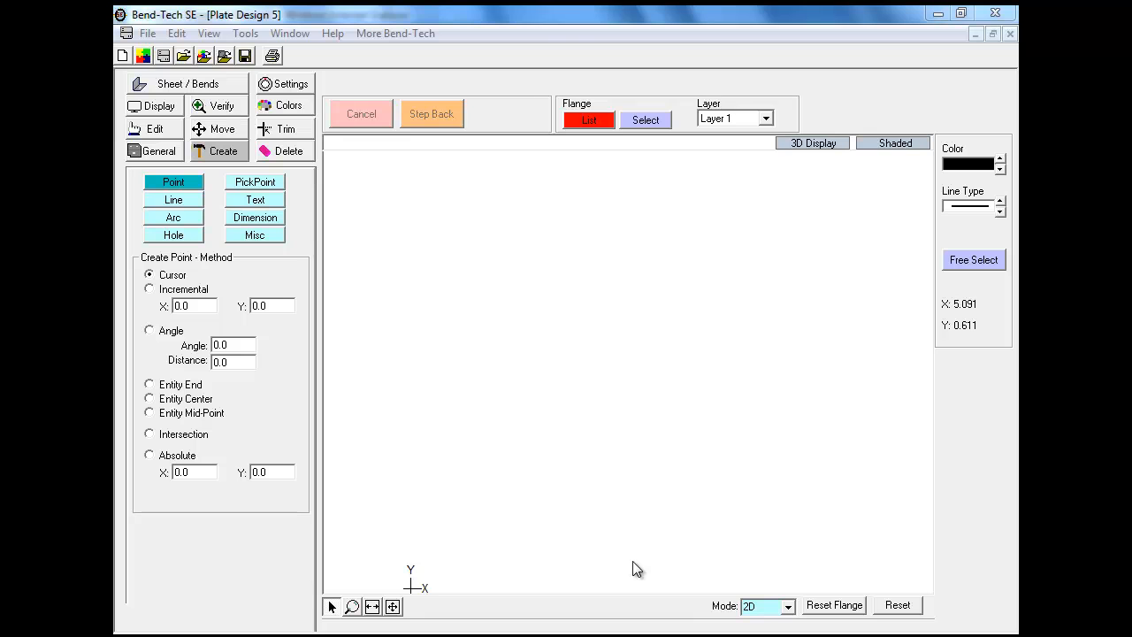
mouse_move(360, 398)
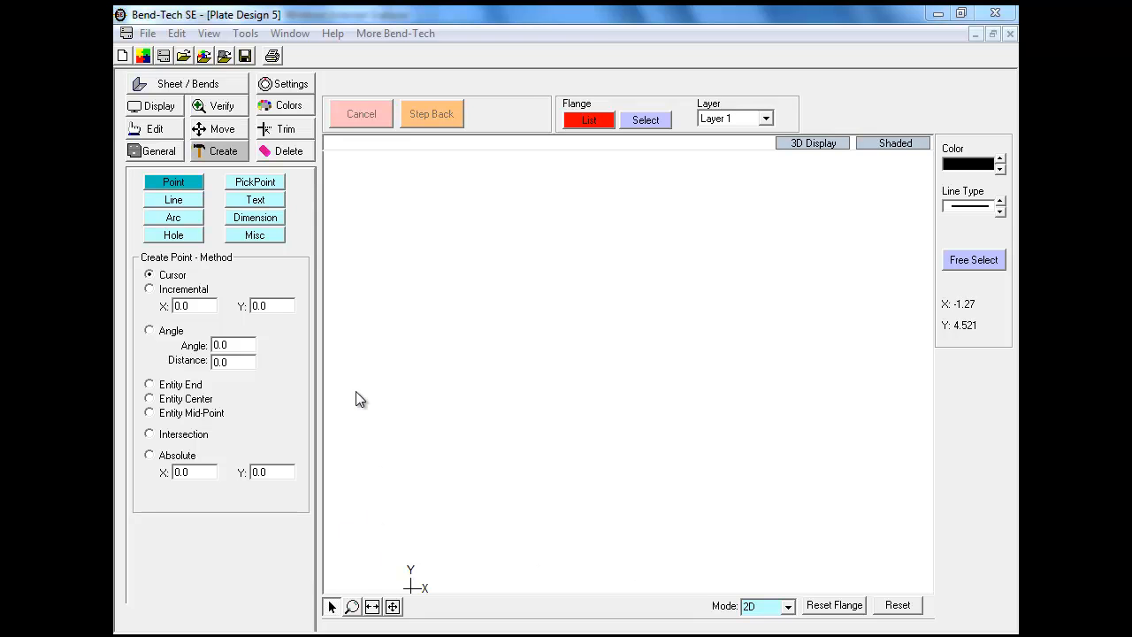
mouse_move(398, 396)
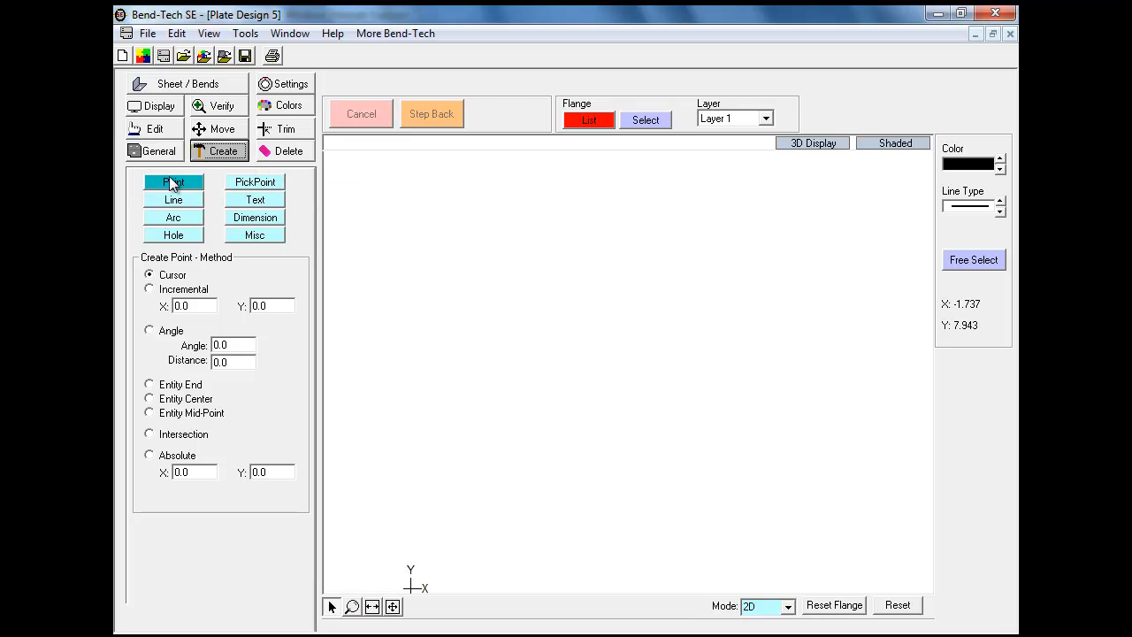
Place incremental points from the origin at 5, 0, then enter offsets 2.5, 5
left_click(174, 182)
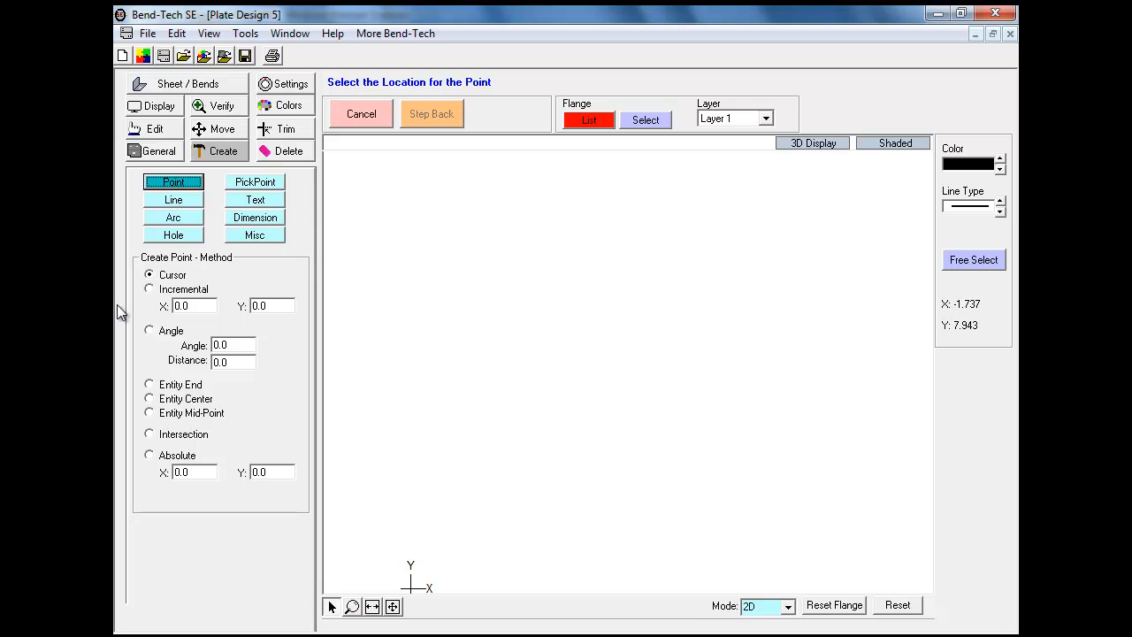
left_click(149, 289)
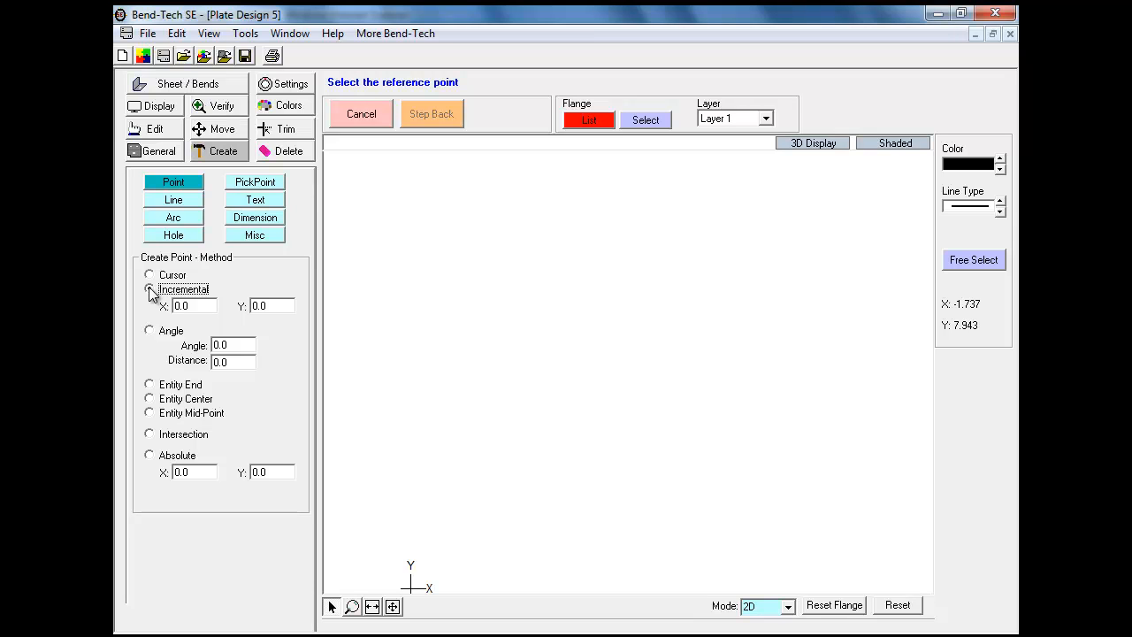
left_click(149, 289)
type("5")
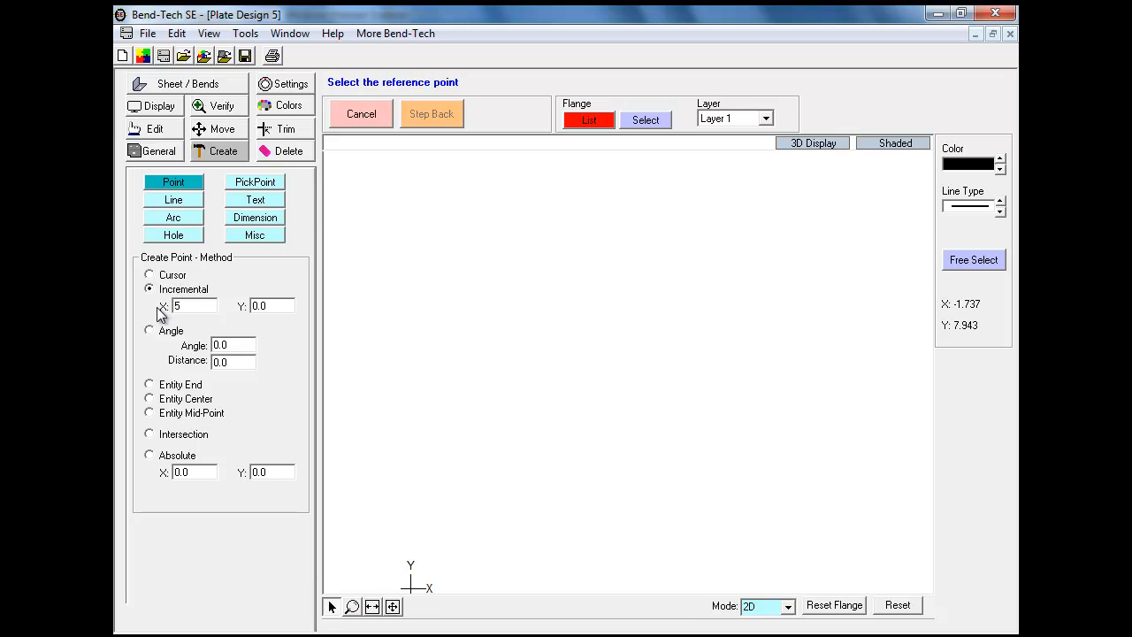
mouse_move(433, 411)
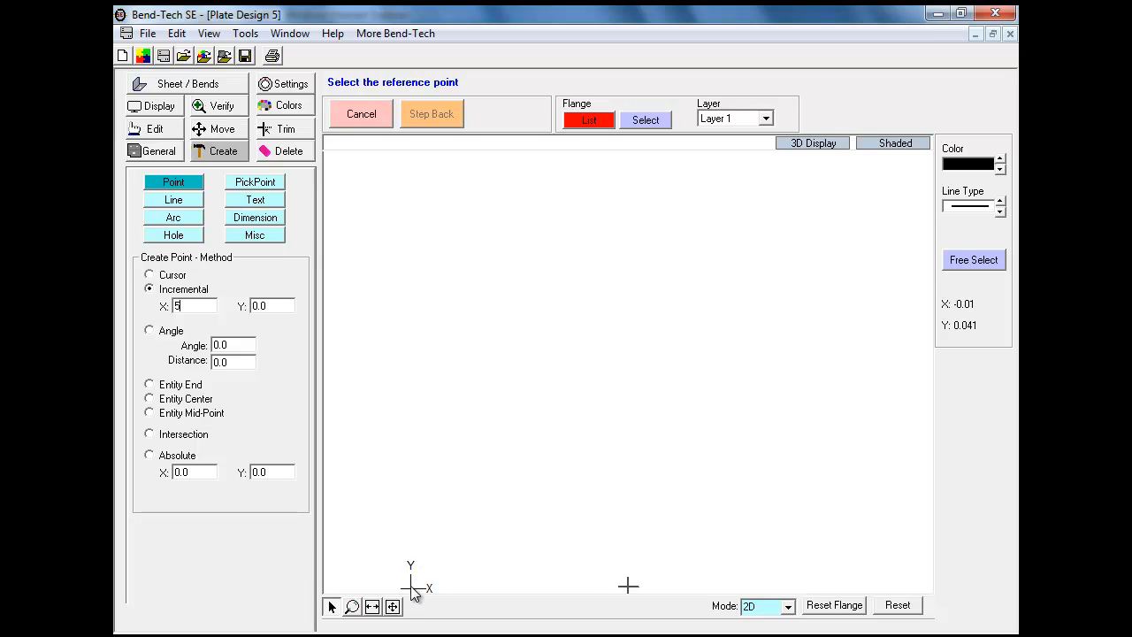
mouse_move(407, 398)
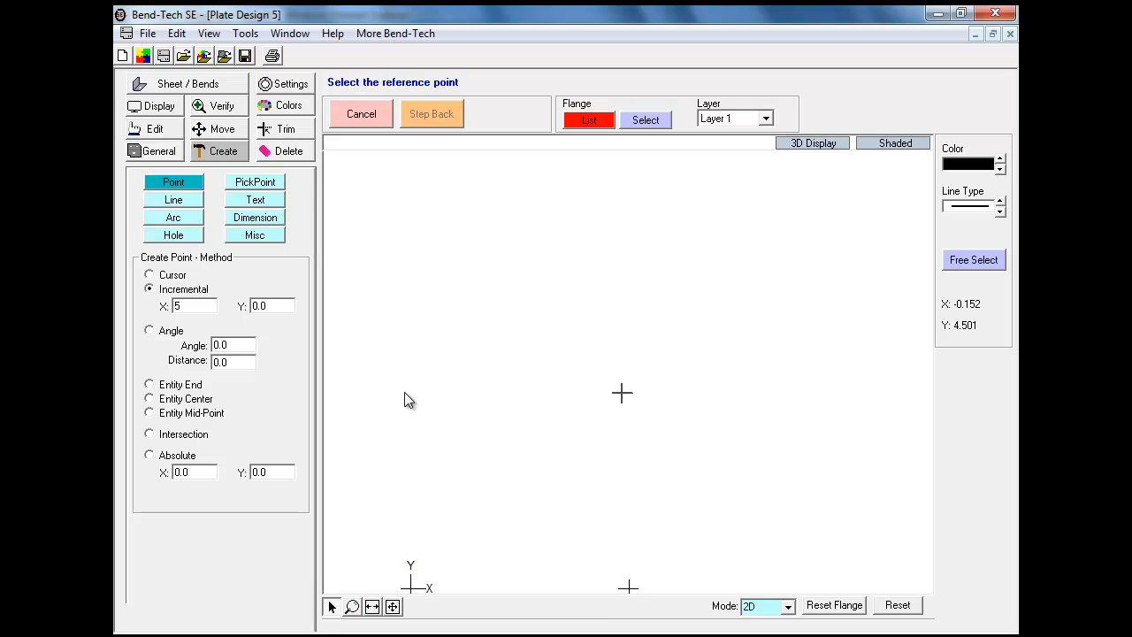
mouse_move(181, 318)
type("2")
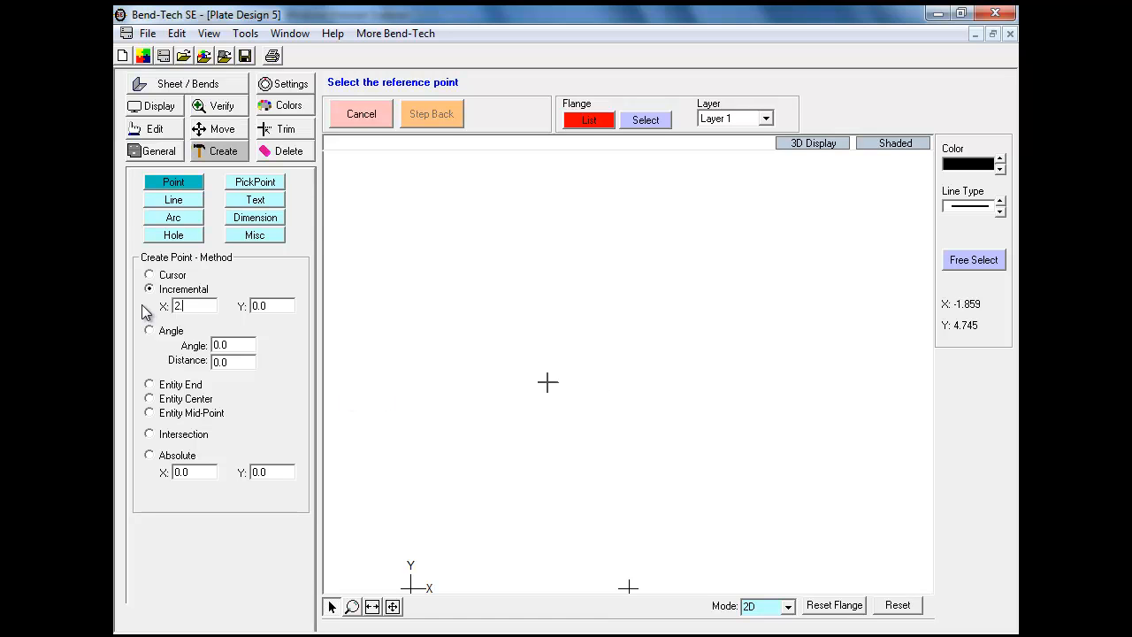
type(".5")
left_click(271, 306)
type("5")
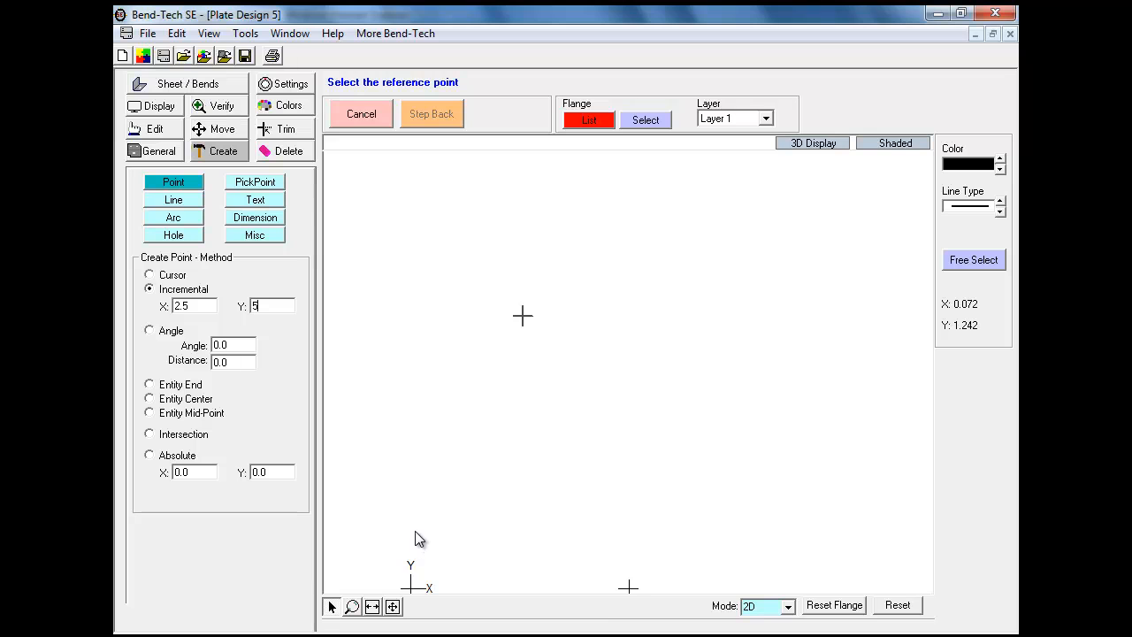
mouse_move(415, 595)
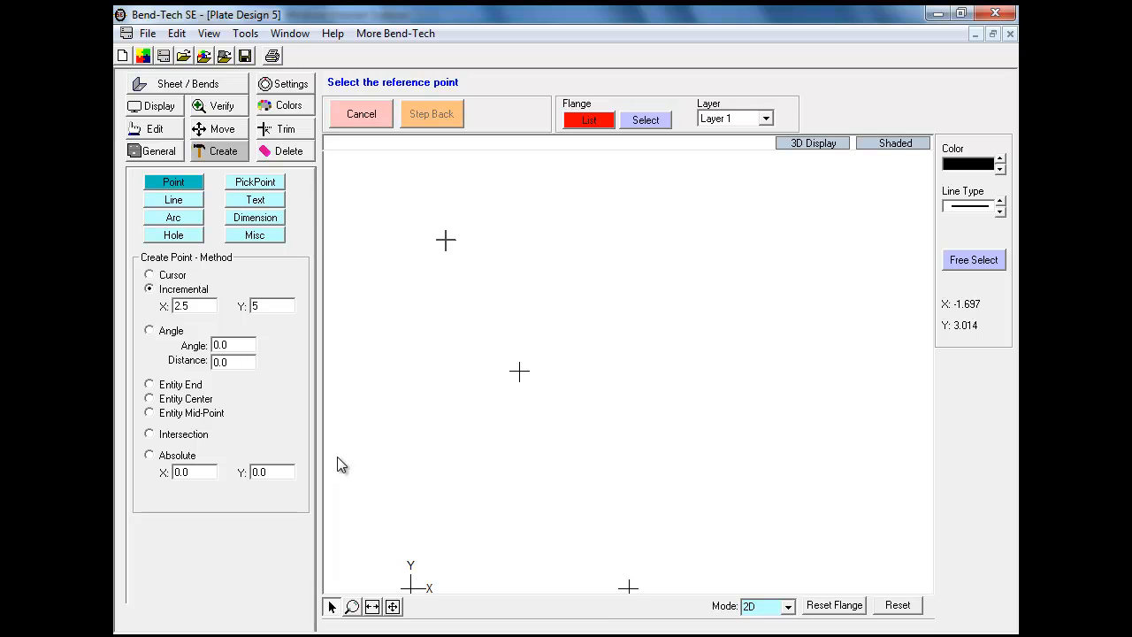
mouse_move(180, 236)
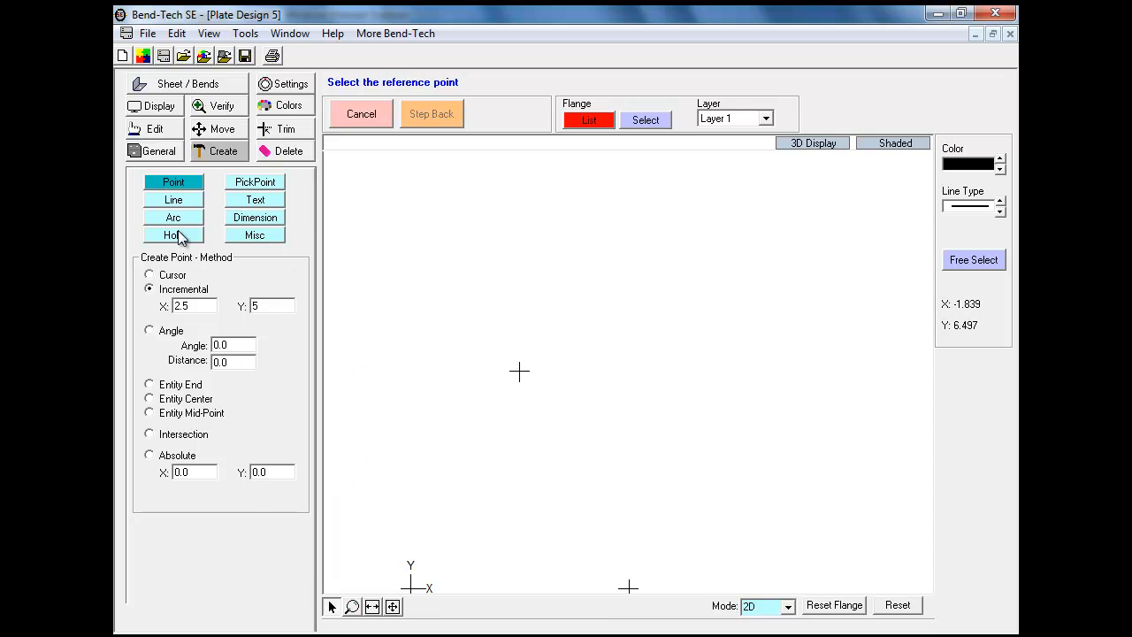
Draw a radius 1.5 full circle centred on the point at 2.5, 5
left_click(173, 218)
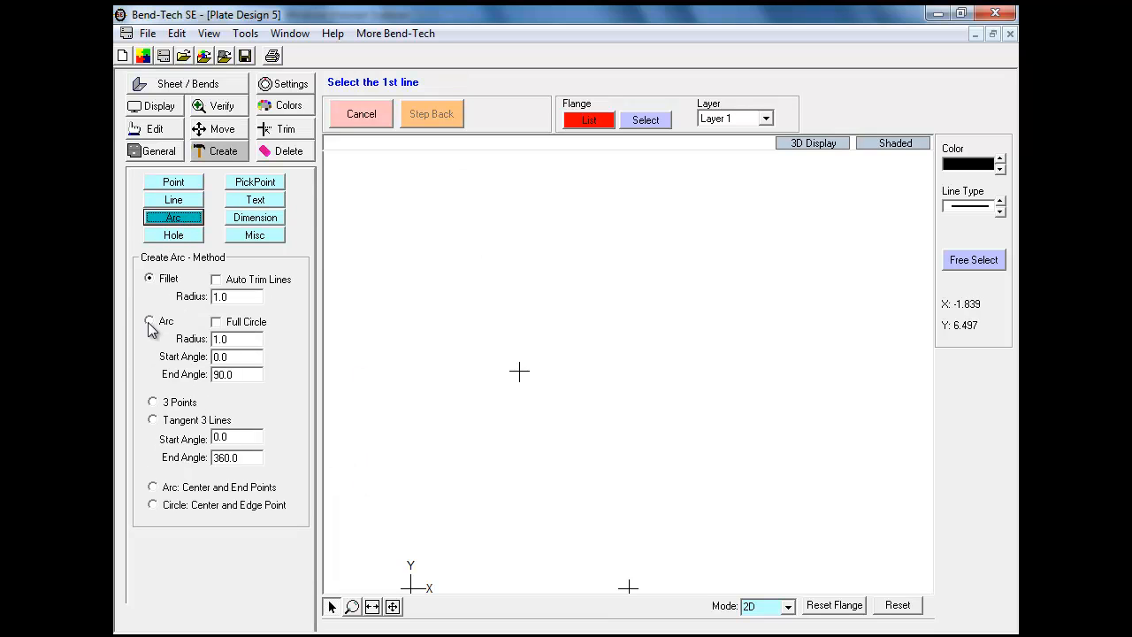
left_click(150, 320)
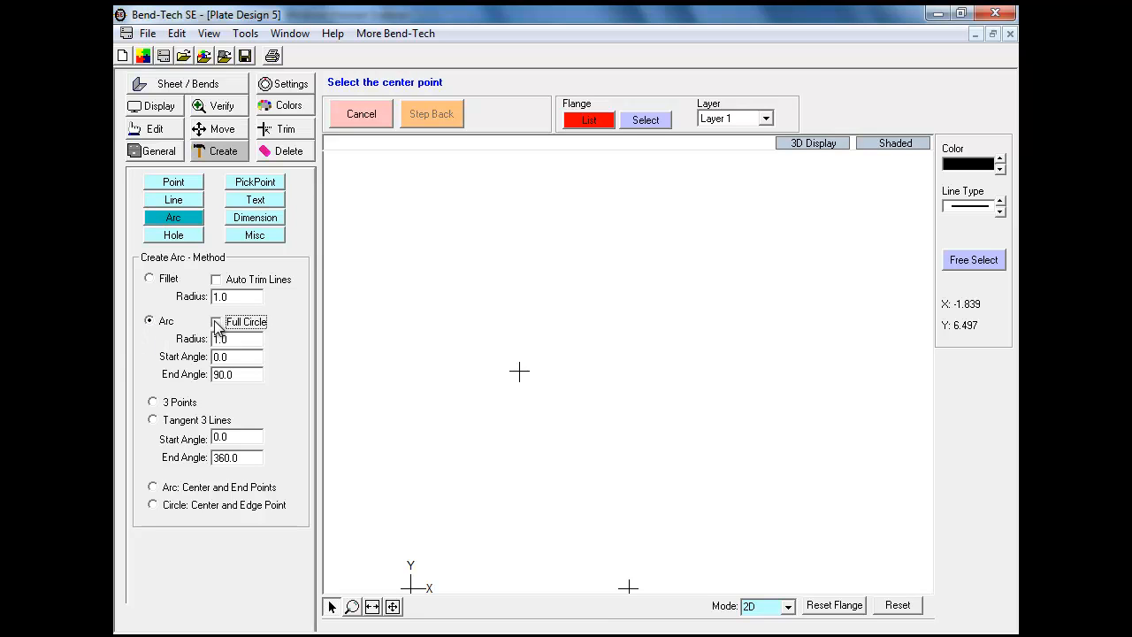
left_click(215, 321)
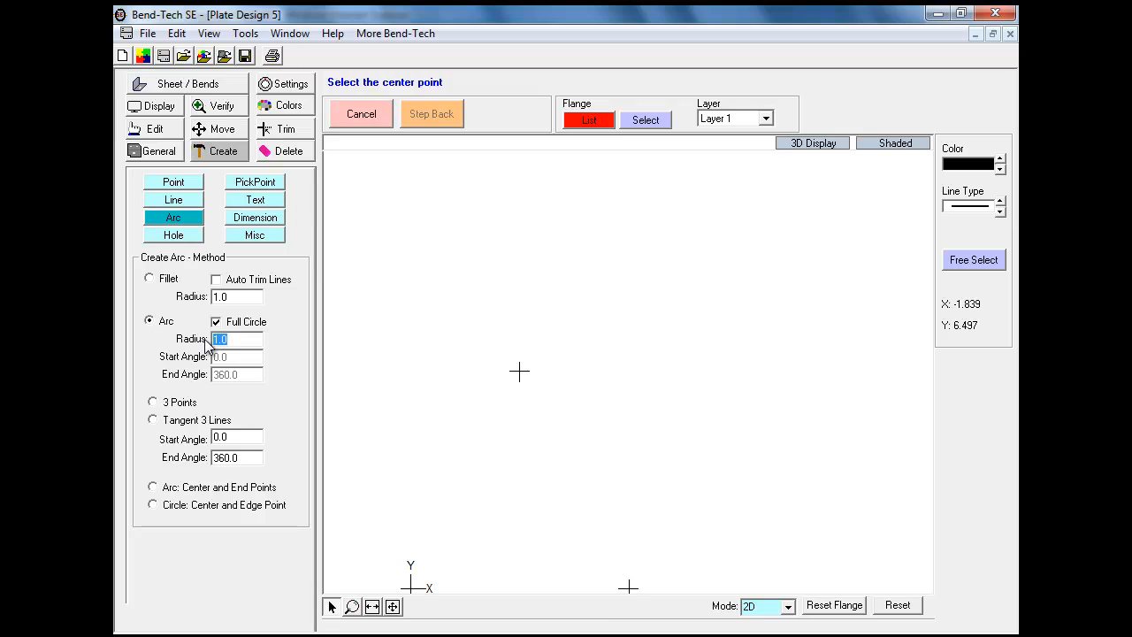
type("1.5")
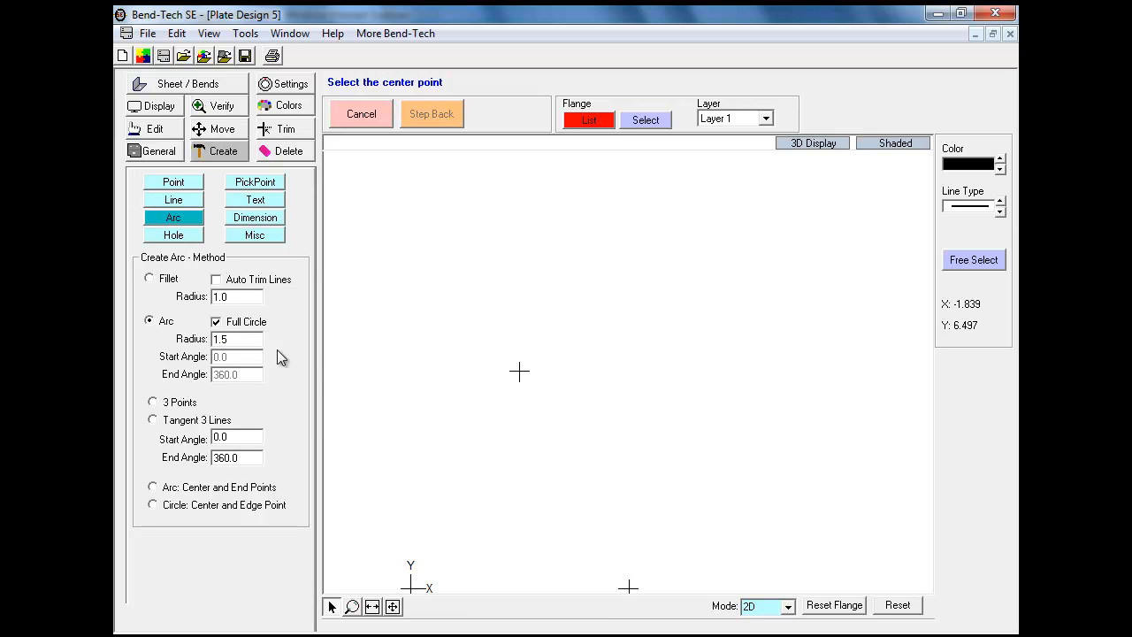
left_click(520, 370)
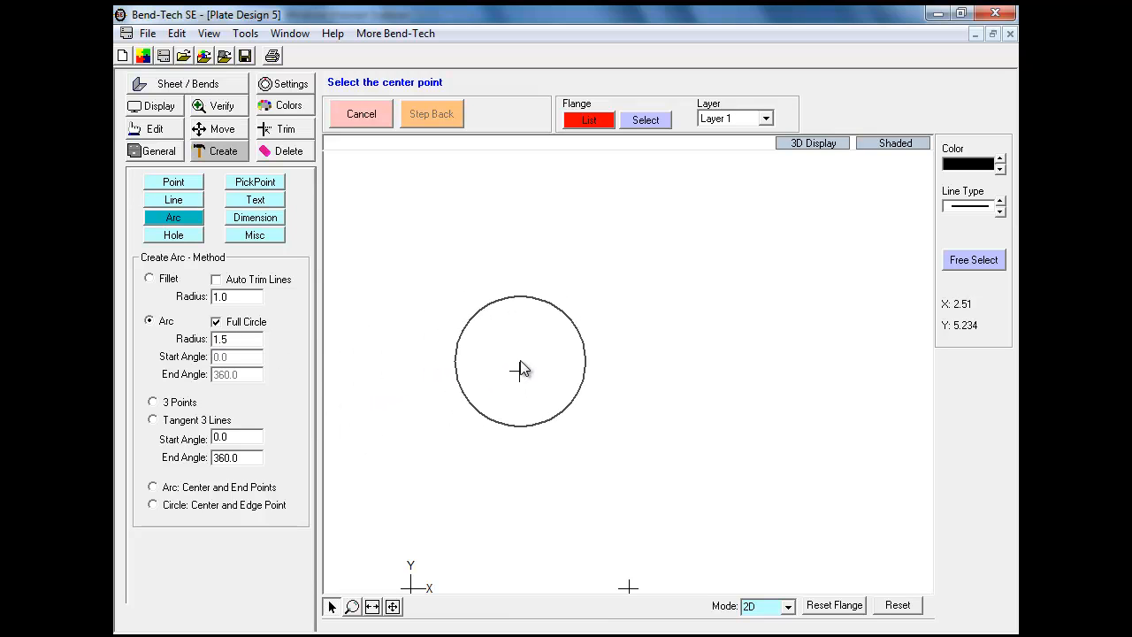
mouse_move(522, 374)
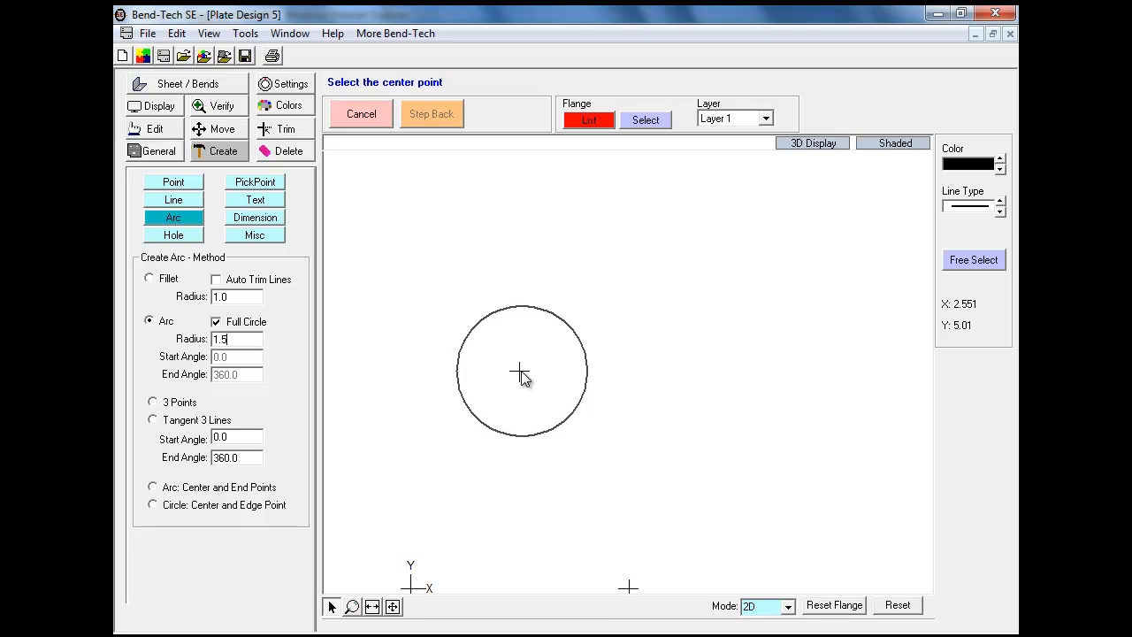
mouse_move(522, 376)
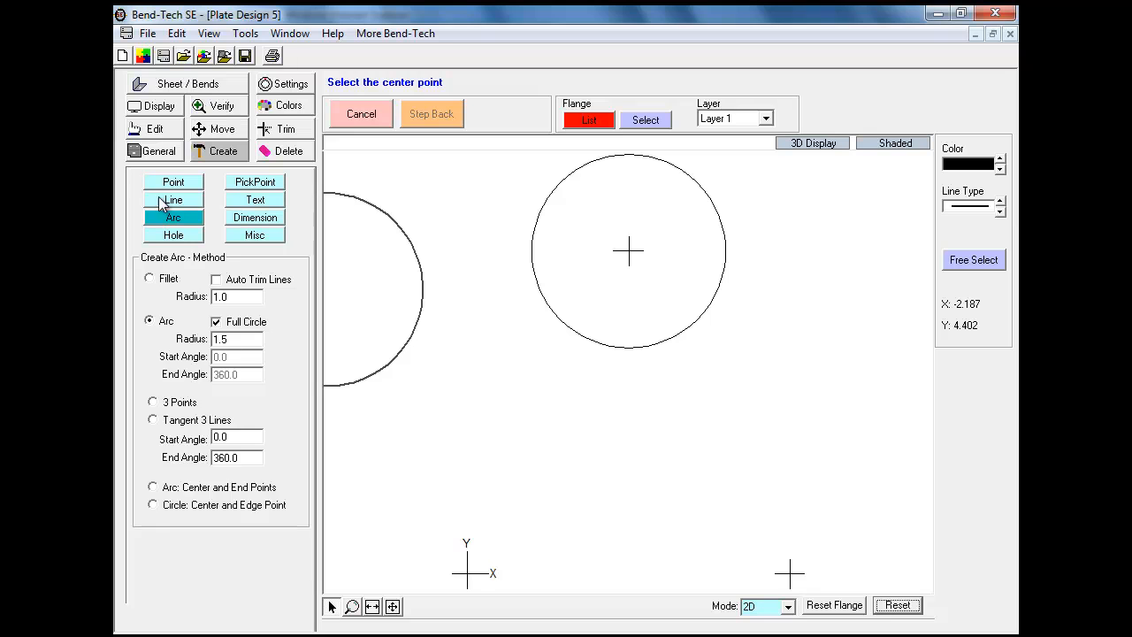
Draw tangent-through-point lines from the base line ends to the circle's sides
left_click(173, 199)
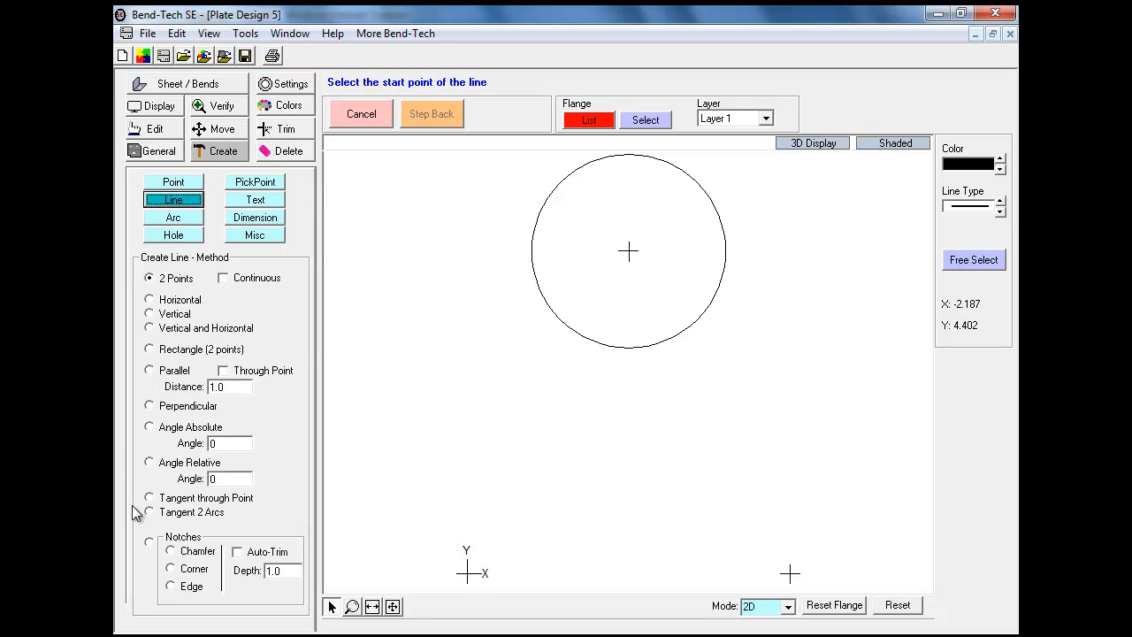
left_click(148, 497)
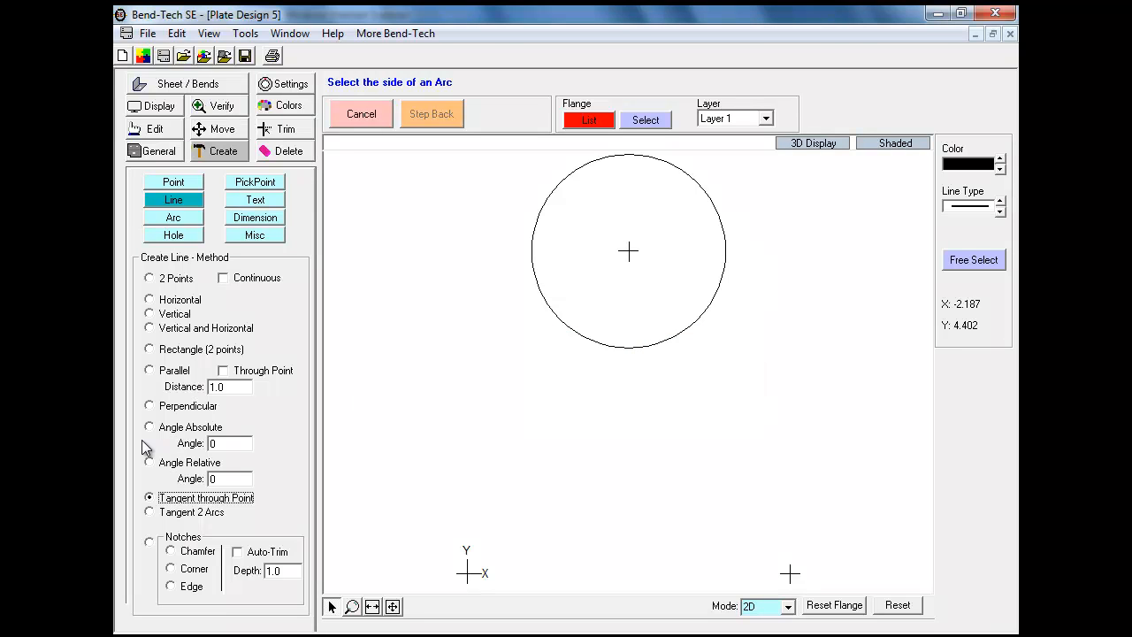
mouse_move(562, 193)
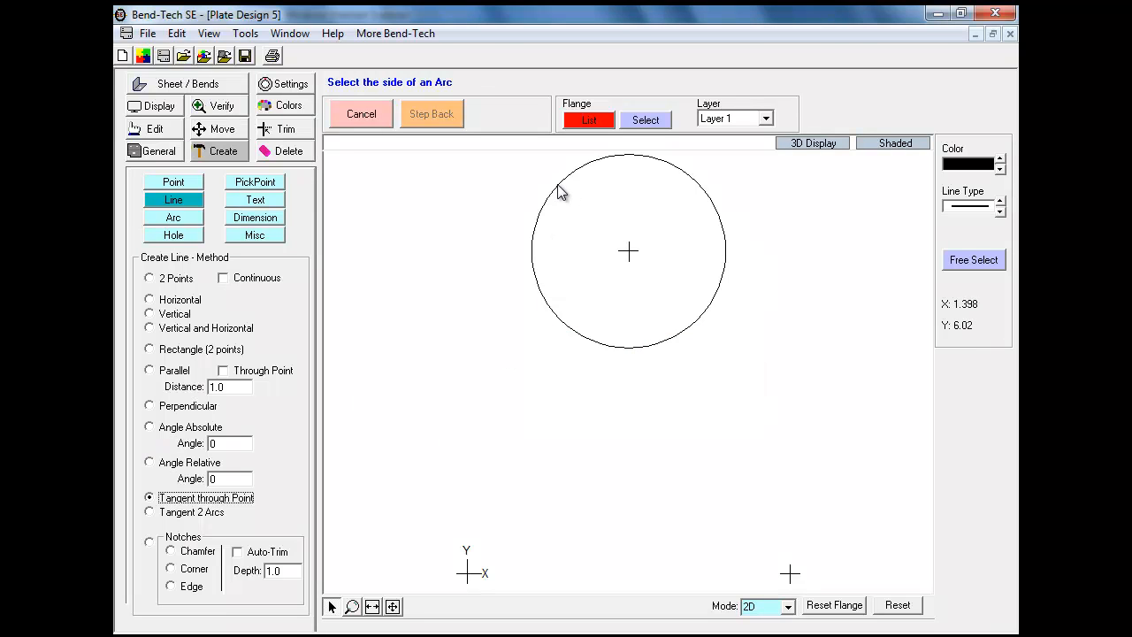
left_click(561, 191)
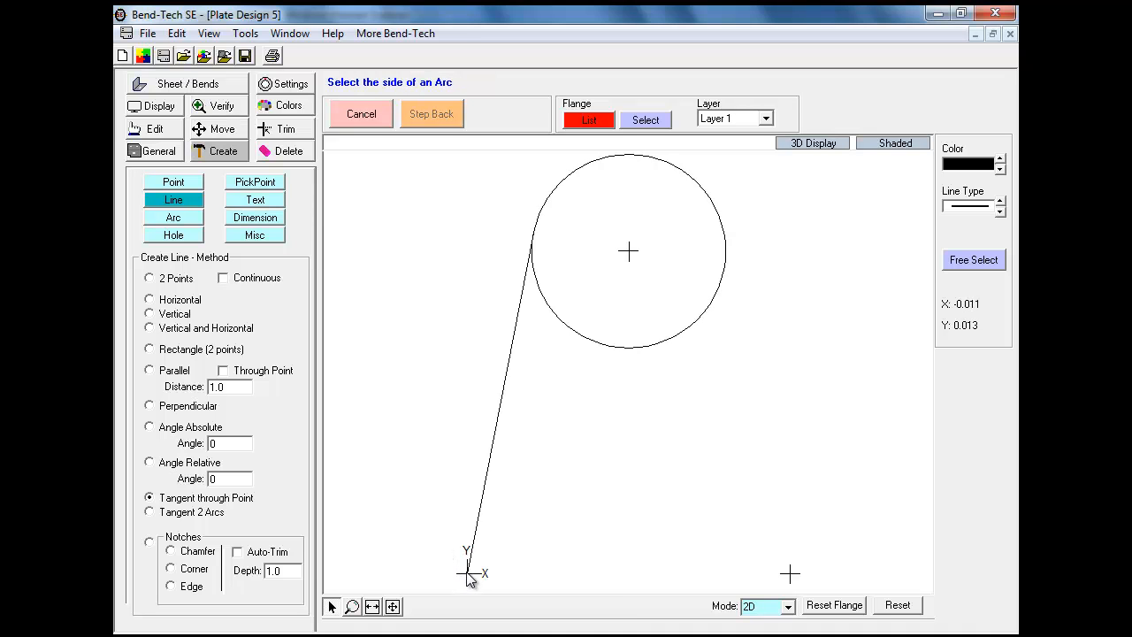
mouse_move(717, 211)
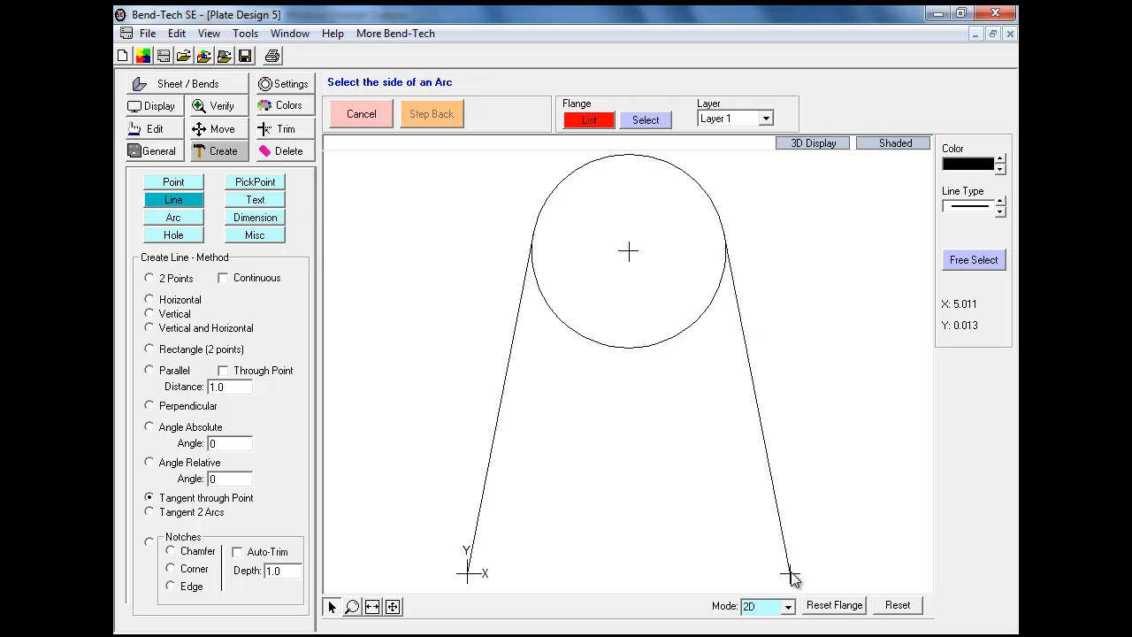
mouse_move(460, 356)
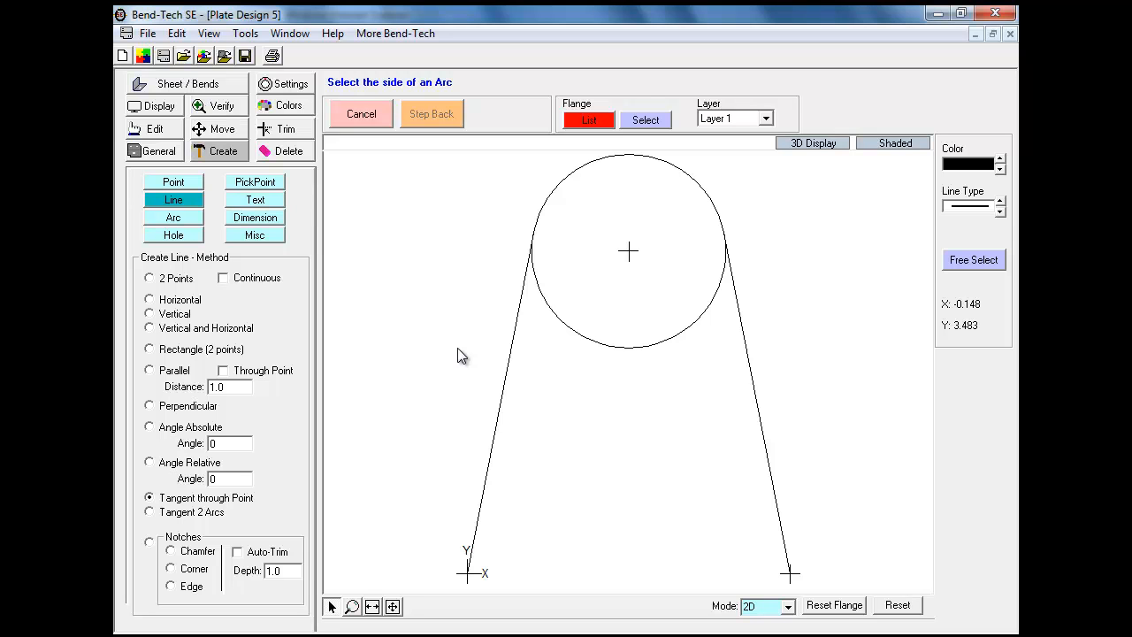
left_click(149, 277)
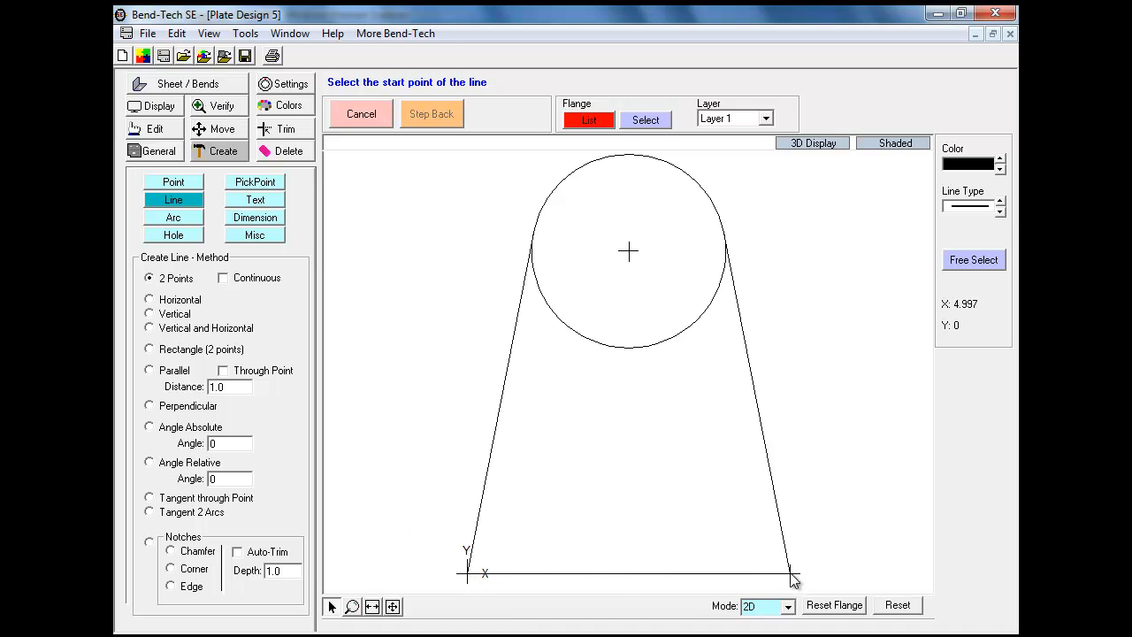
mouse_move(403, 369)
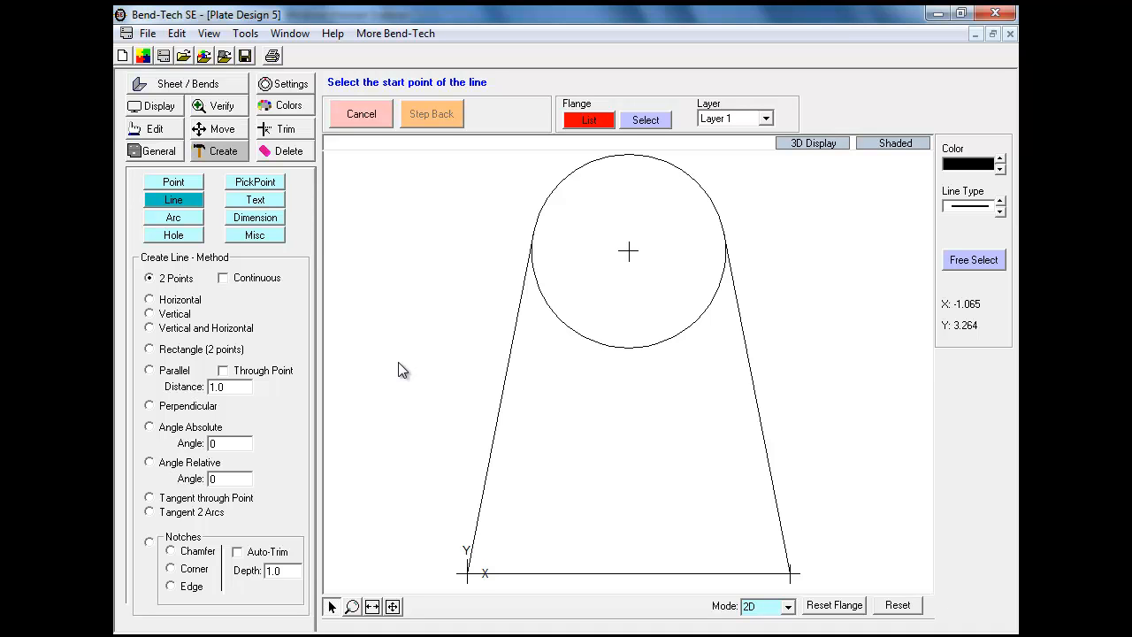
mouse_move(591, 344)
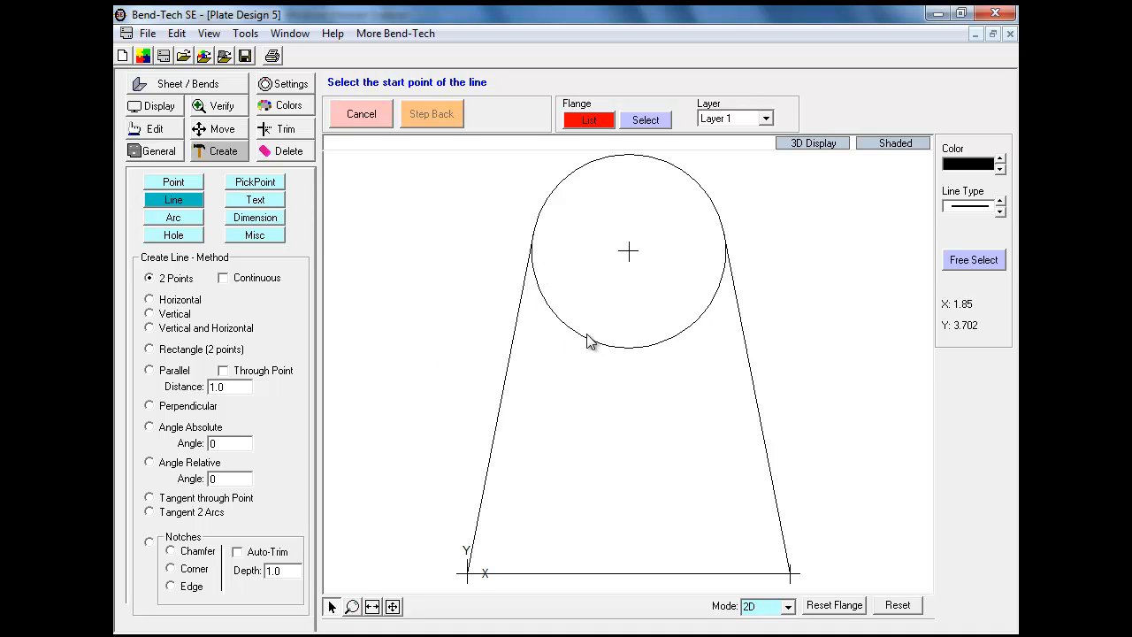
mouse_move(707, 297)
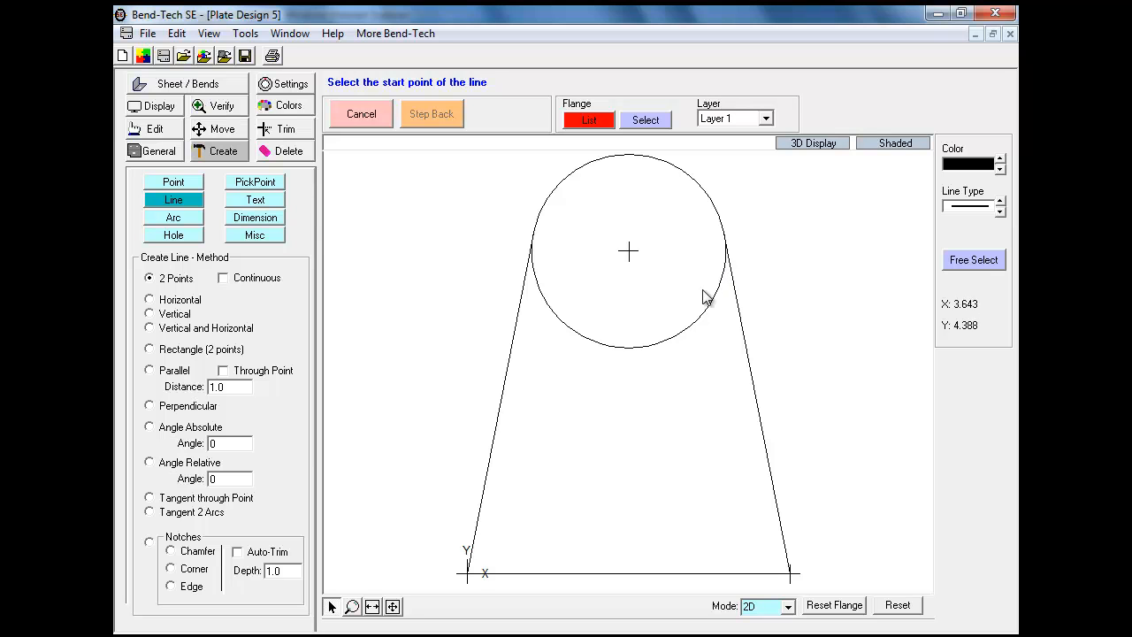
mouse_move(297, 129)
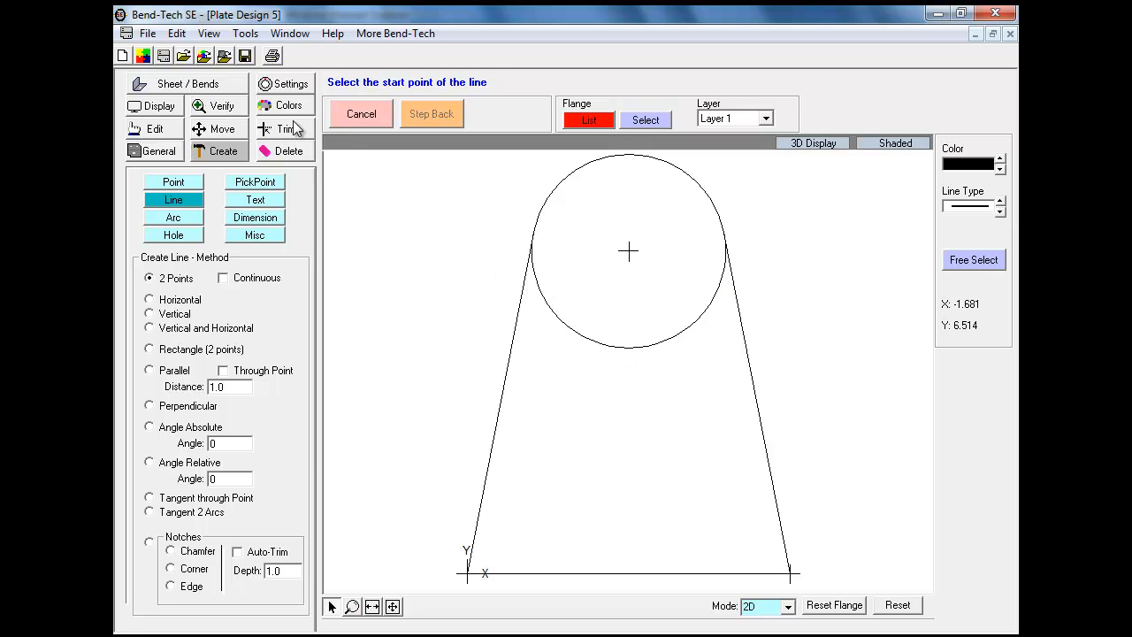
Break the circle at the tangent line intersections using Break Single
left_click(286, 128)
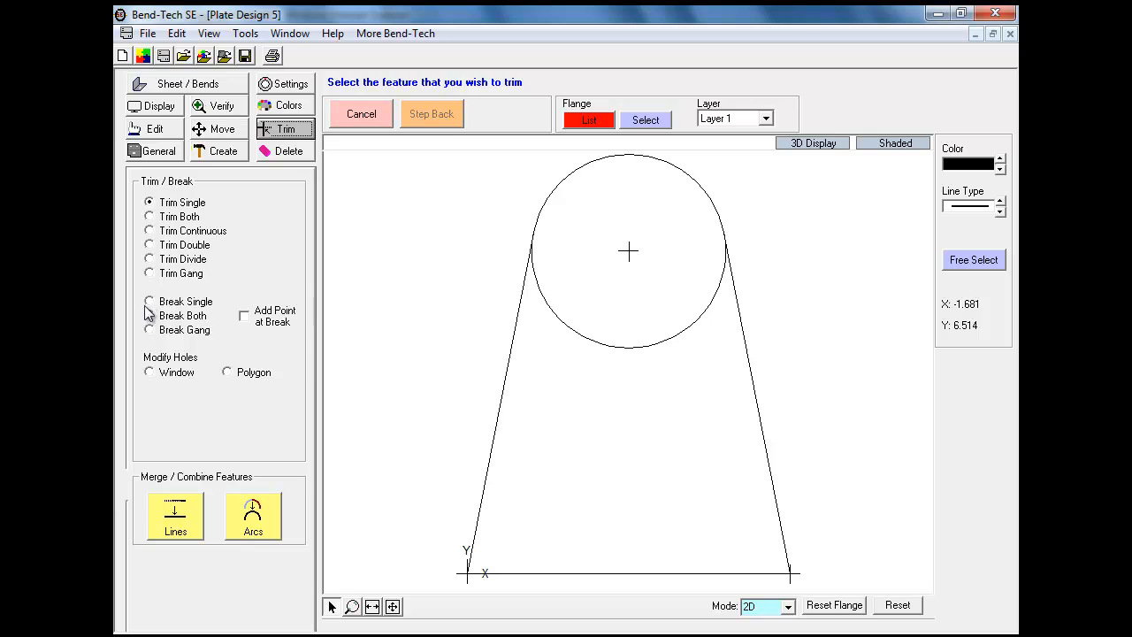
left_click(148, 301)
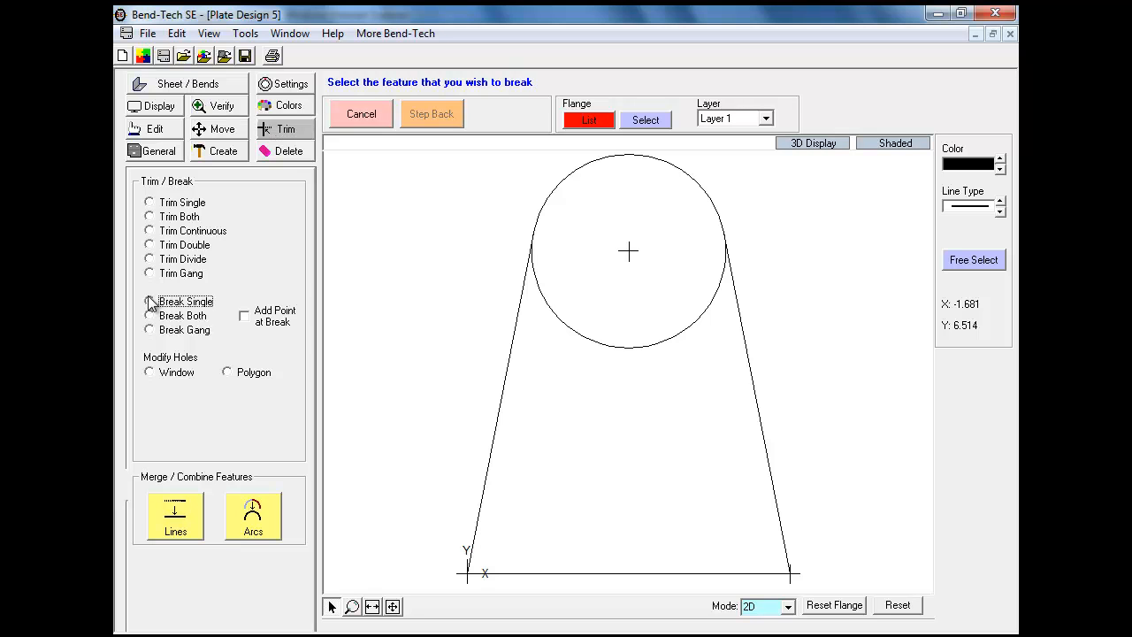
left_click(149, 300)
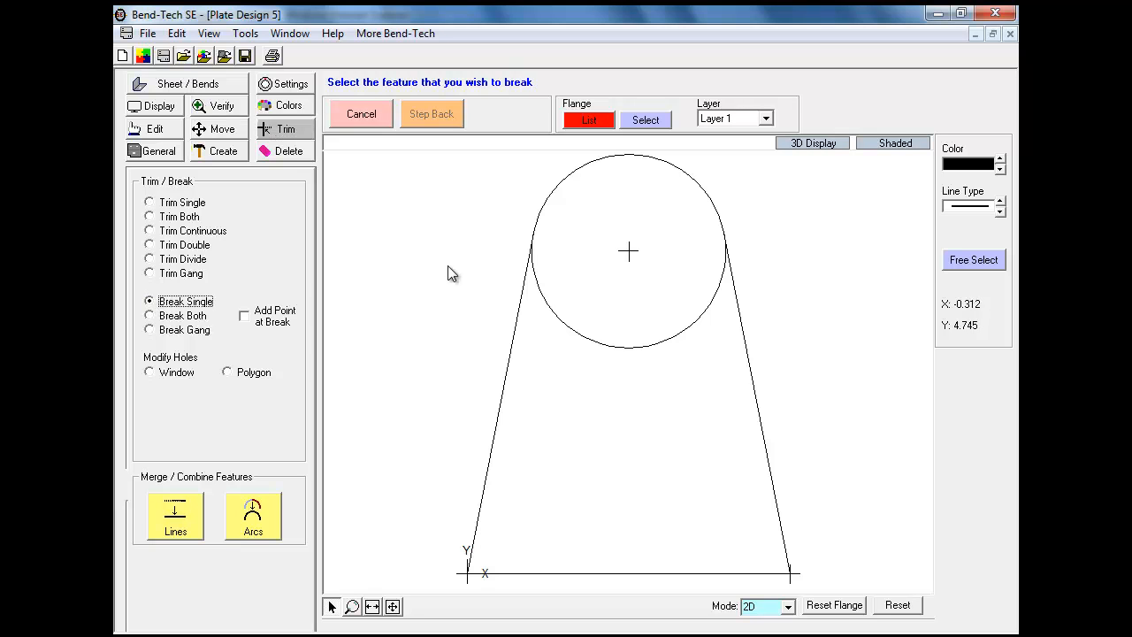
mouse_move(619, 355)
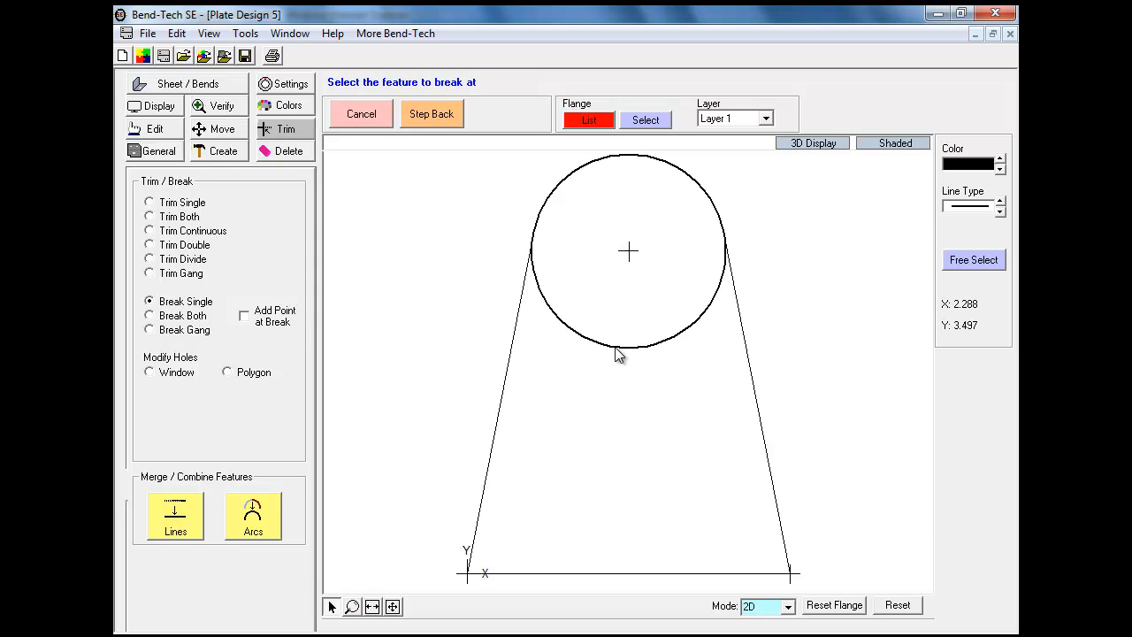
mouse_move(743, 323)
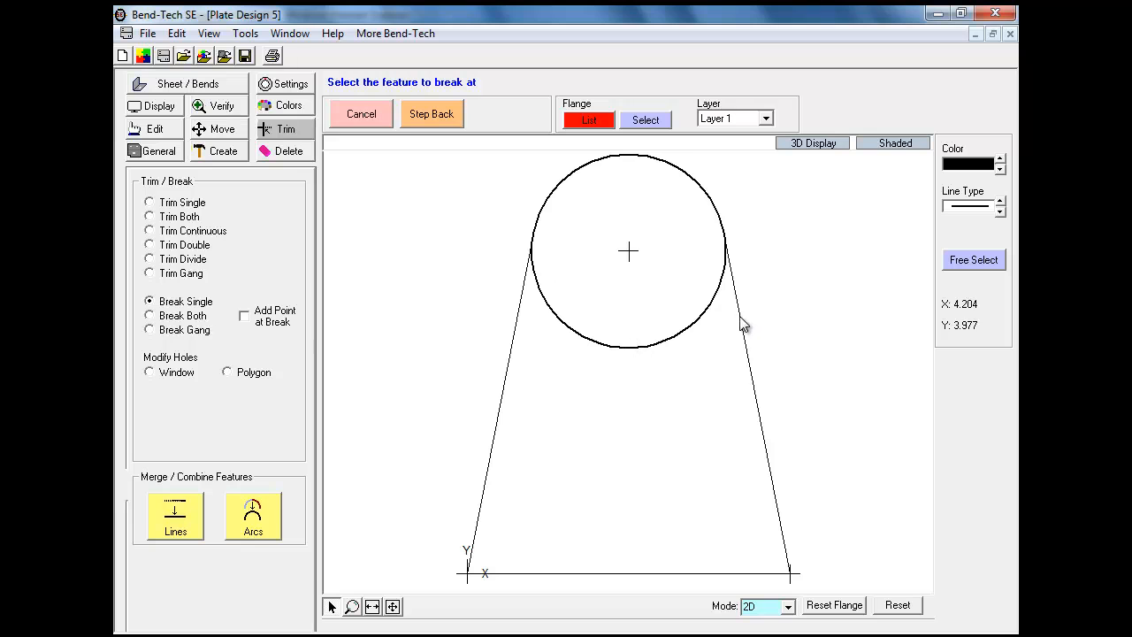
mouse_move(743, 327)
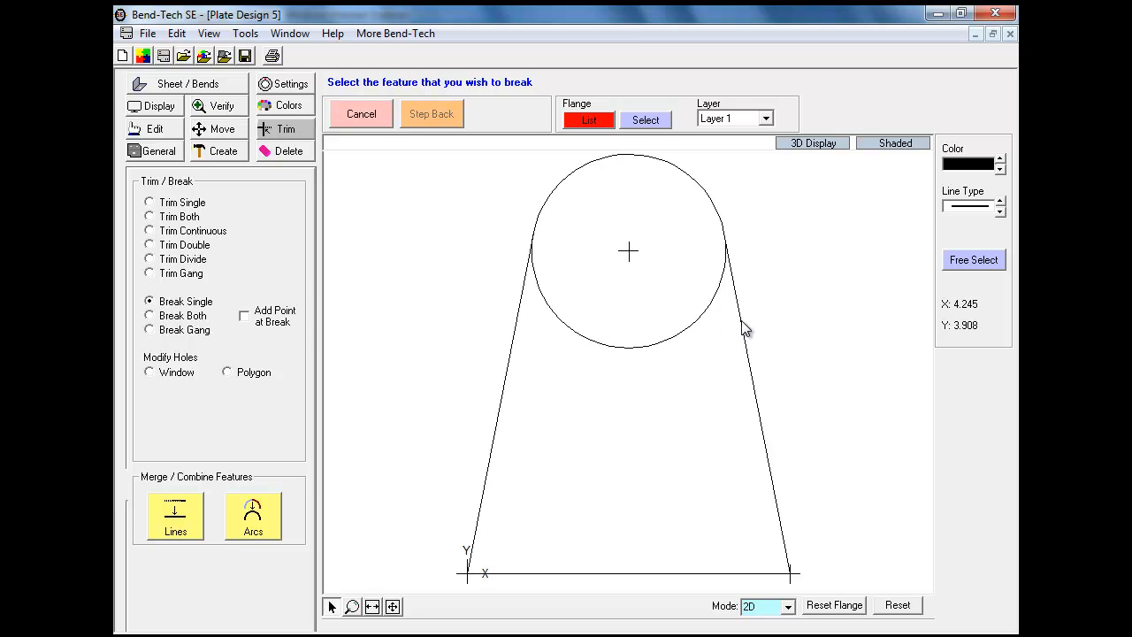
left_click(743, 327)
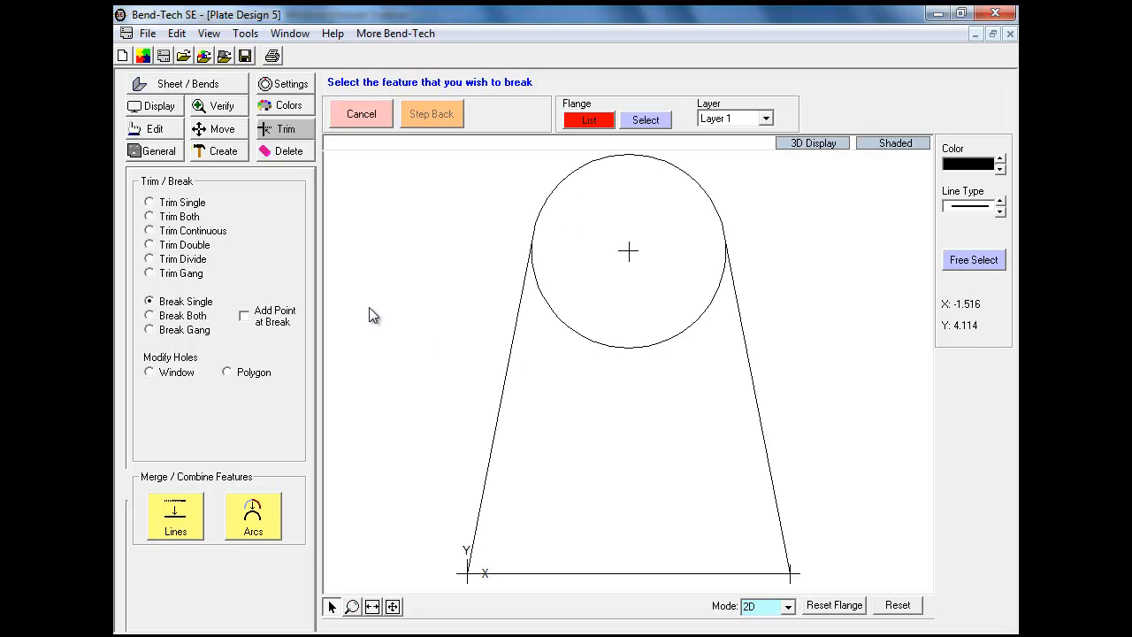
Delete the circle's lower arc, filtering the selection to arcs only
left_click(287, 150)
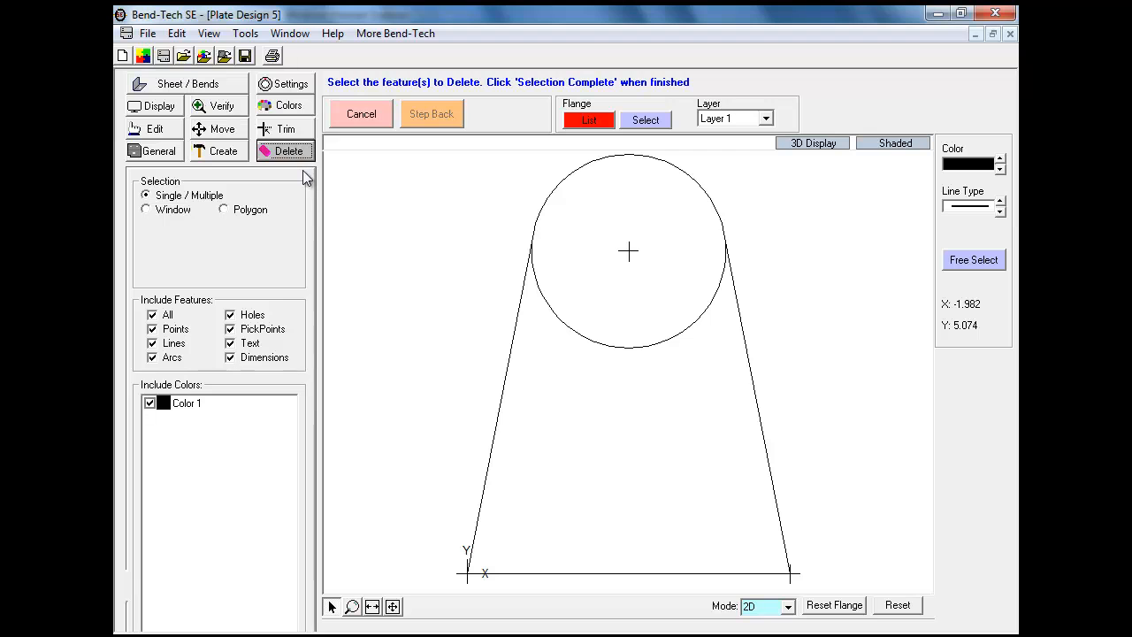
left_click(152, 314)
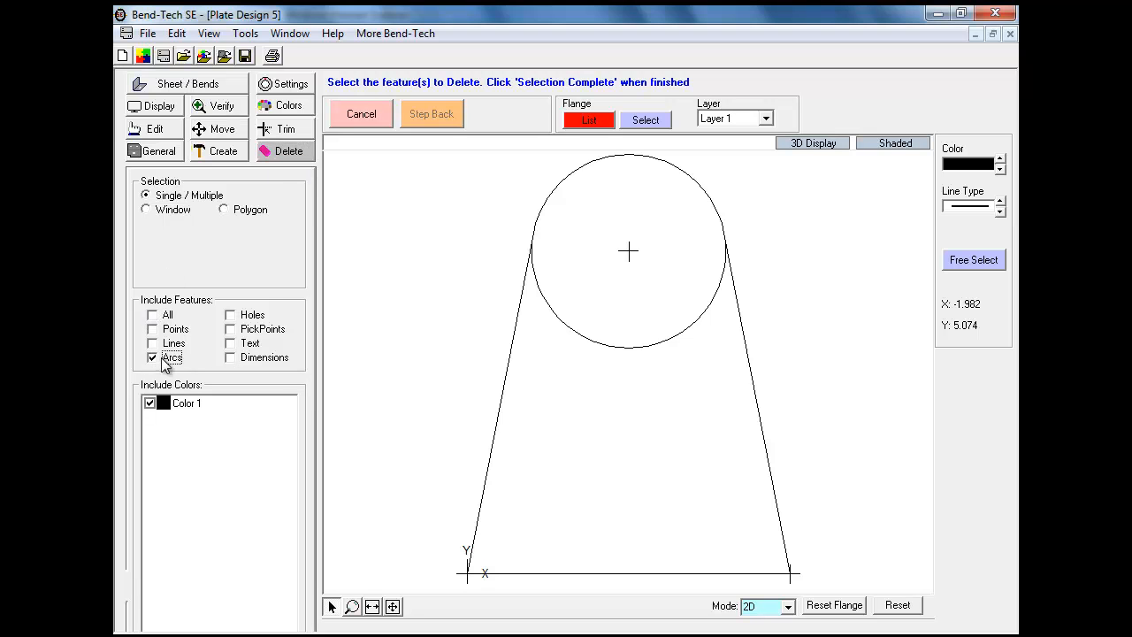
mouse_move(385, 223)
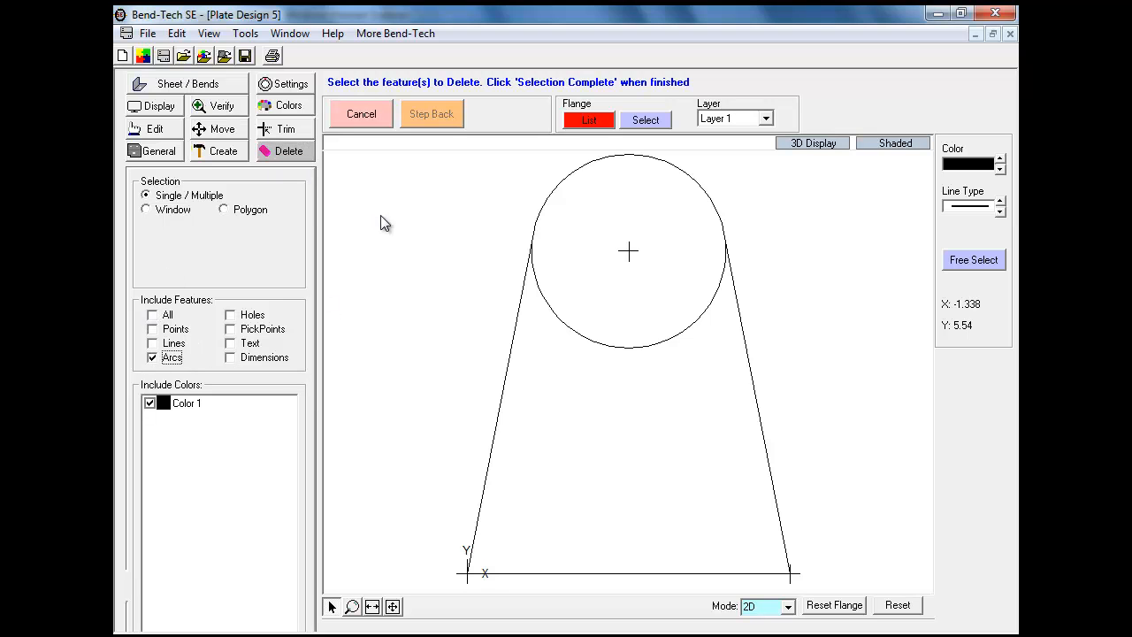
mouse_move(636, 352)
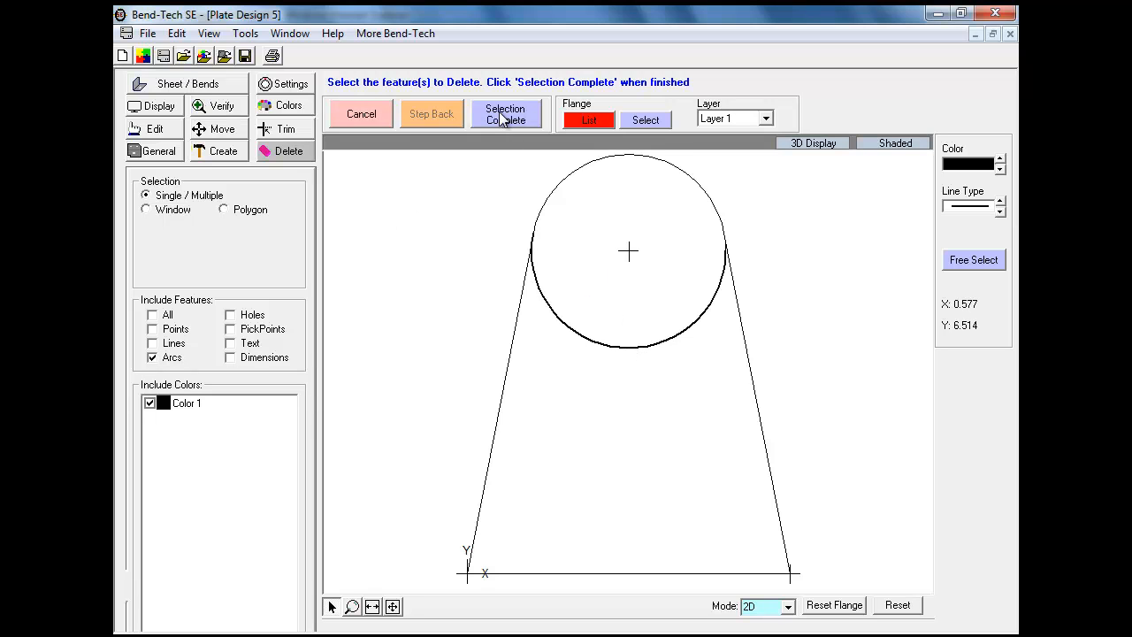
left_click(505, 114)
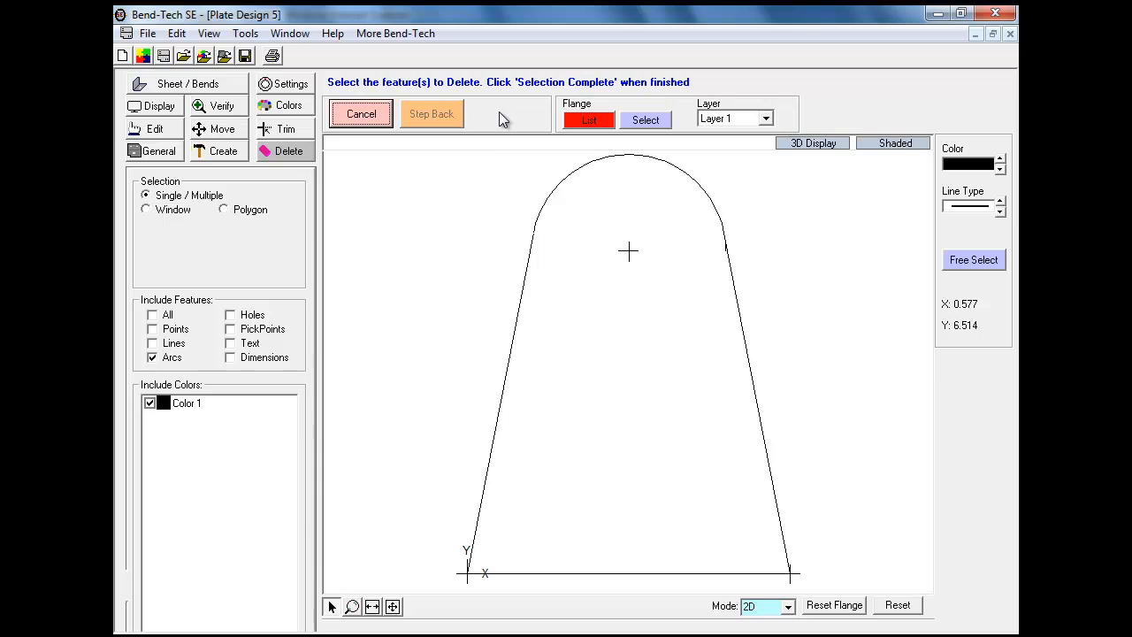
mouse_move(443, 298)
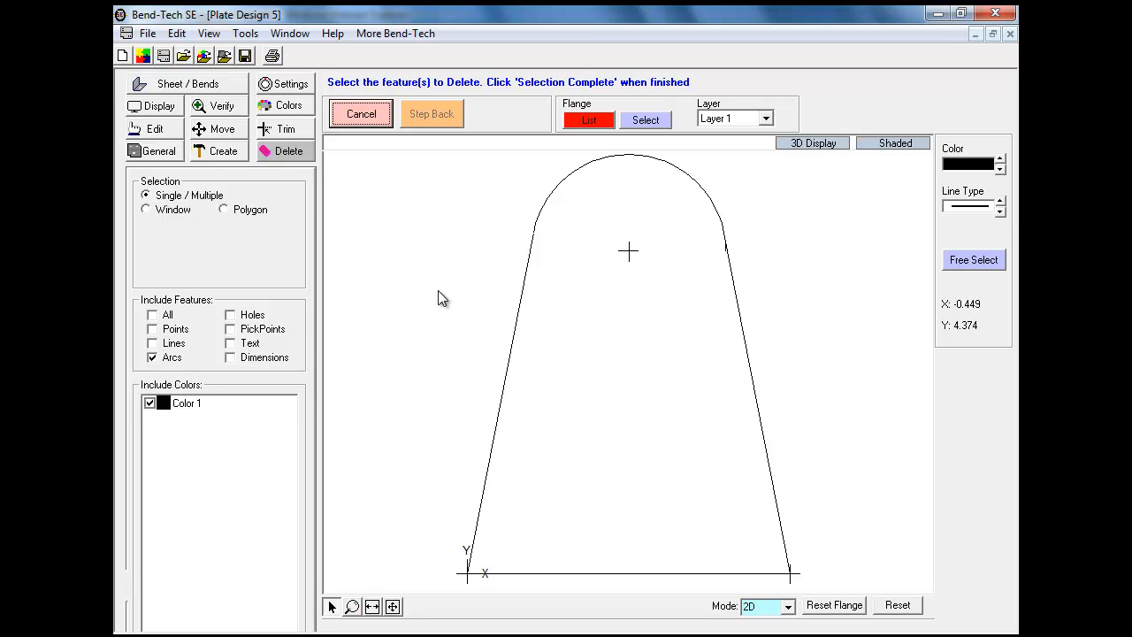
mouse_move(632, 273)
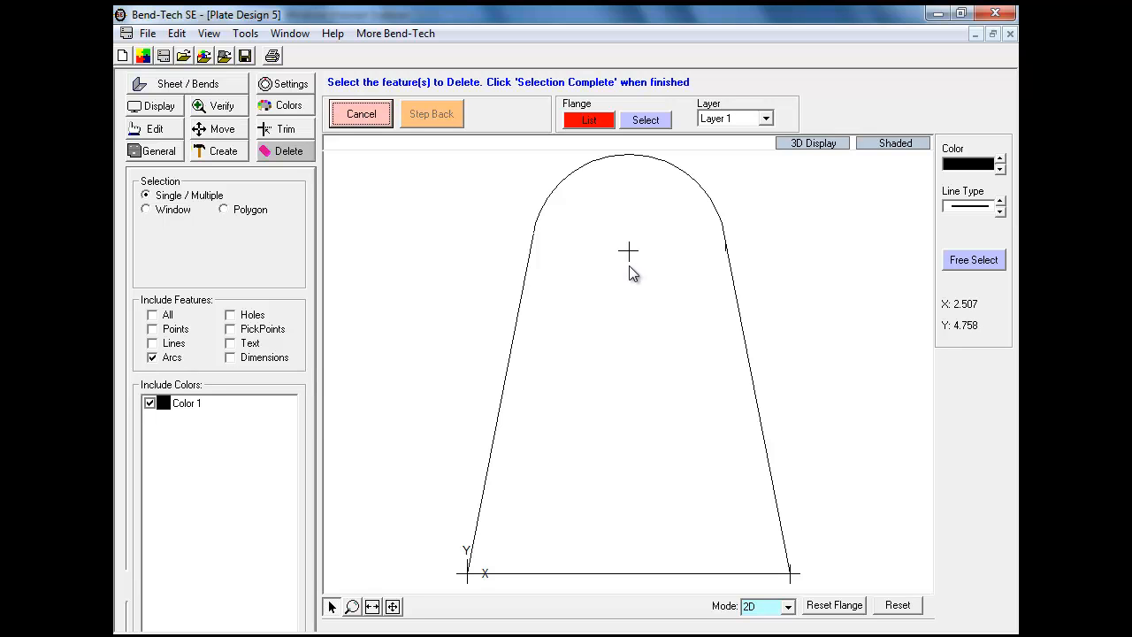
Place a round 1.0-diameter hole at the rounded top's centre point
left_click(219, 150)
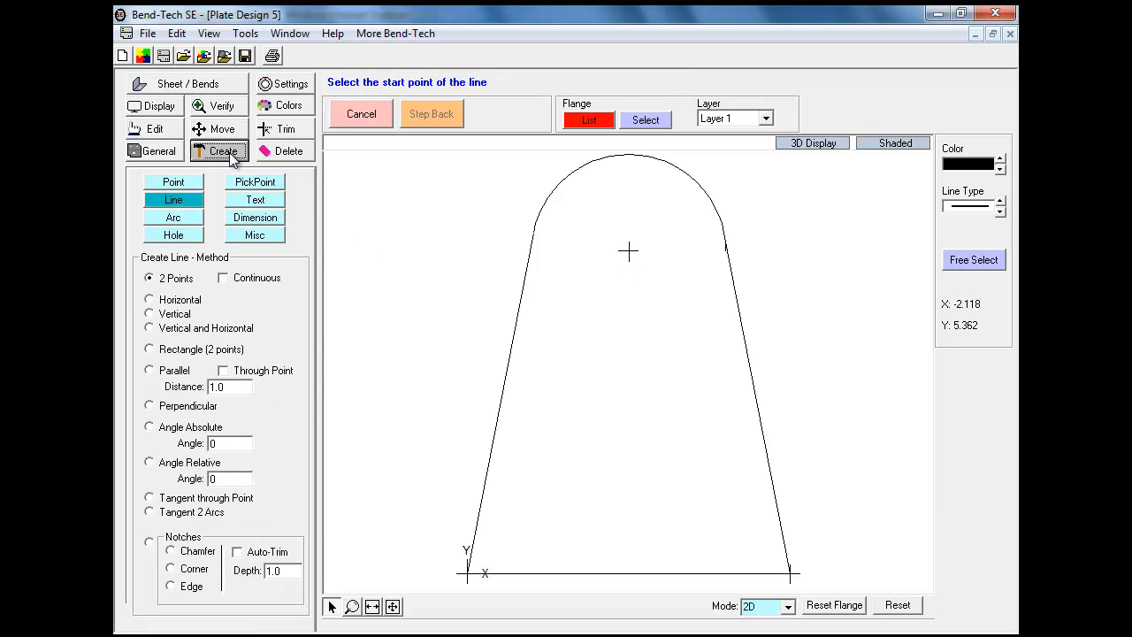
left_click(174, 234)
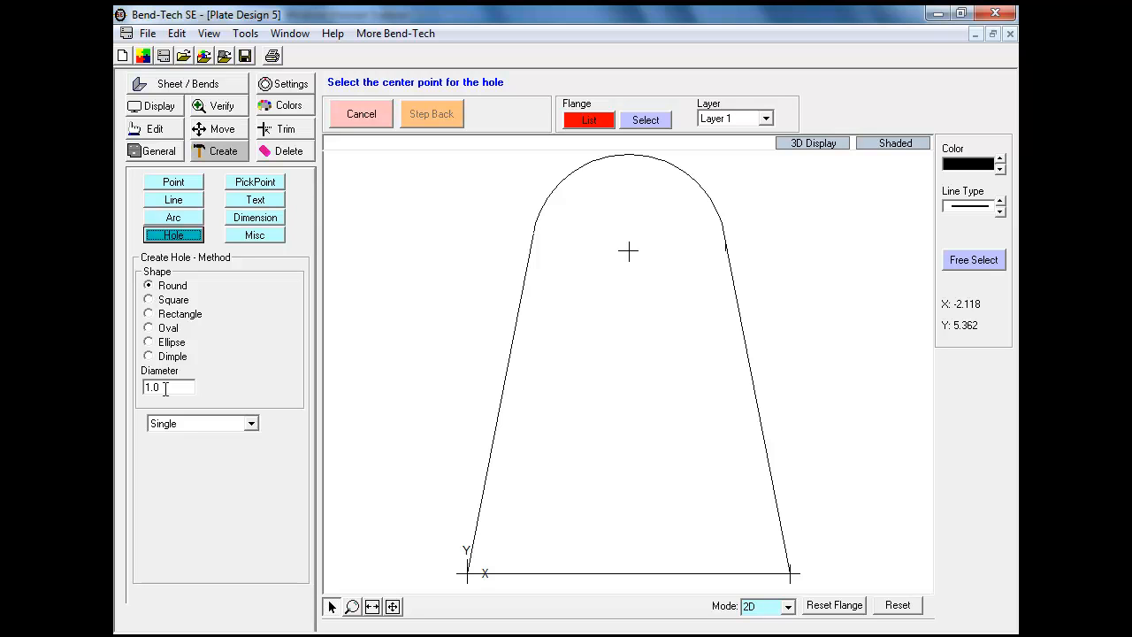
left_click(624, 240)
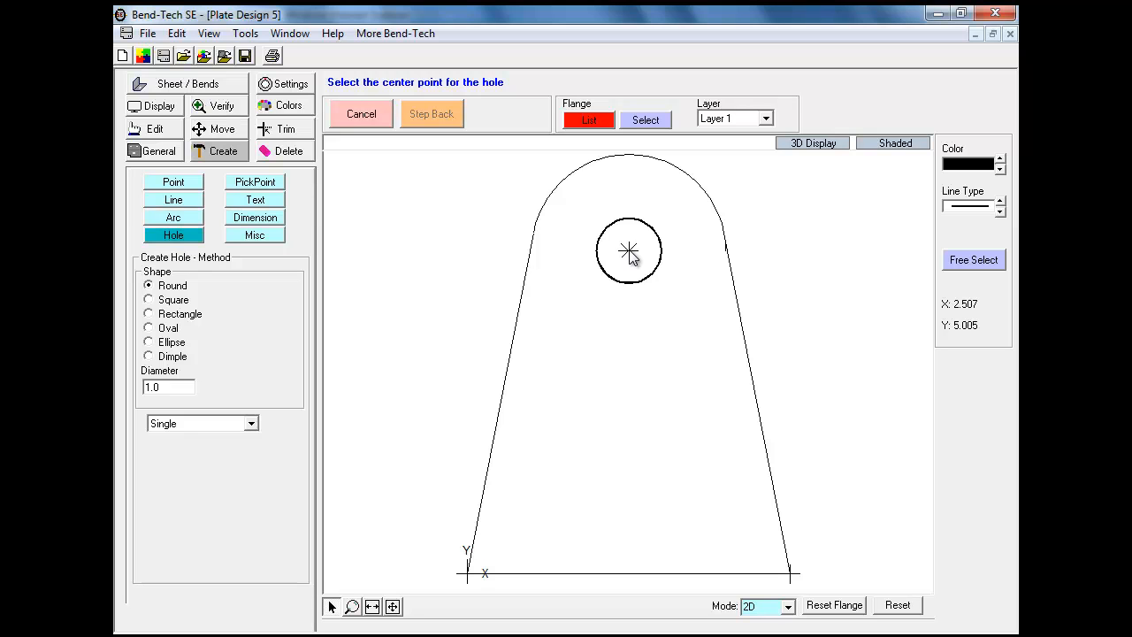
mouse_move(398, 239)
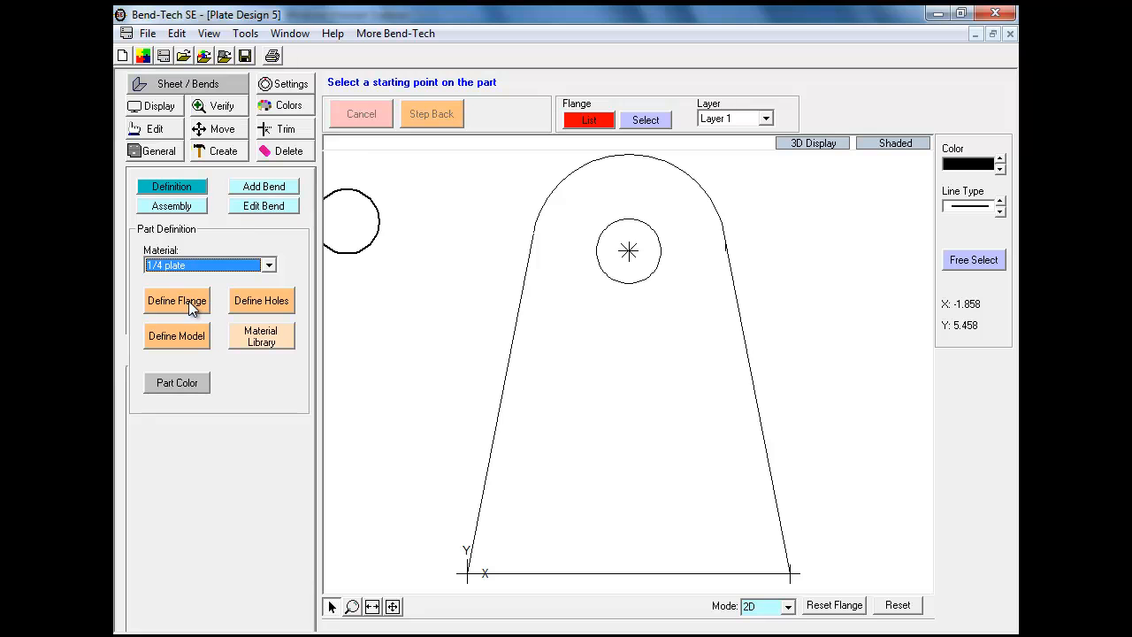
Define the outline as a 1/4 plate flange and display it shaded
left_click(176, 300)
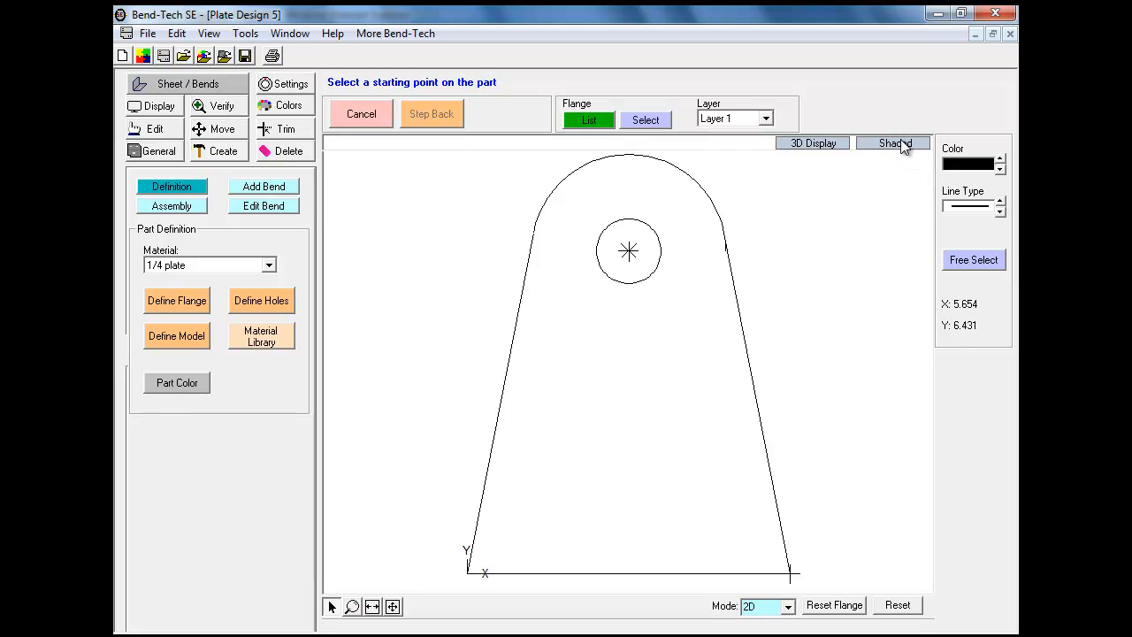
left_click(892, 144)
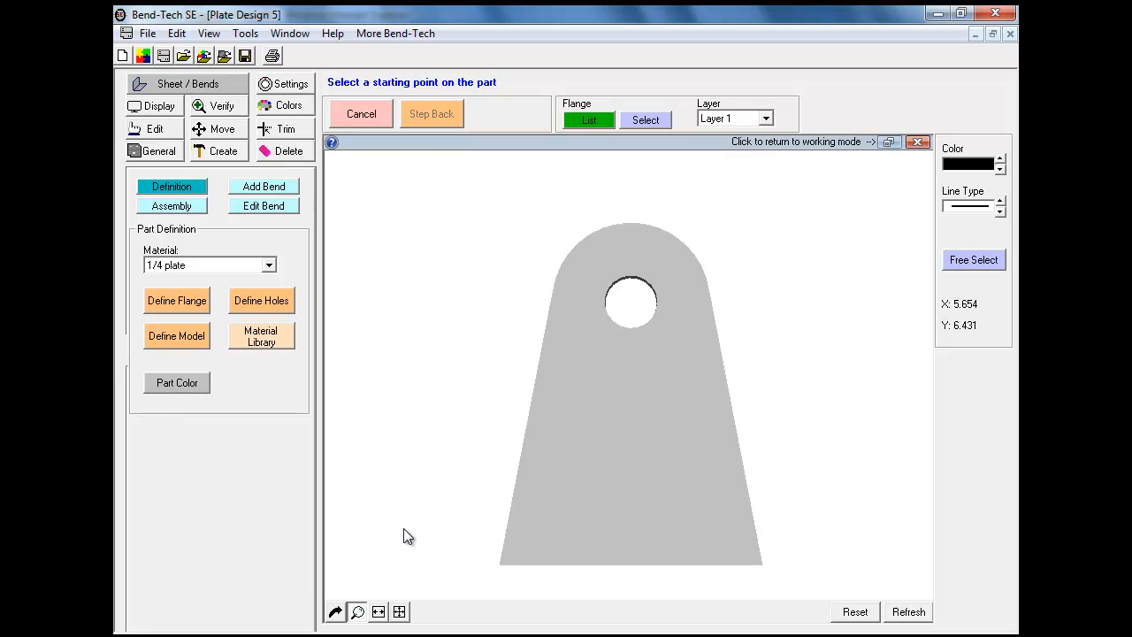